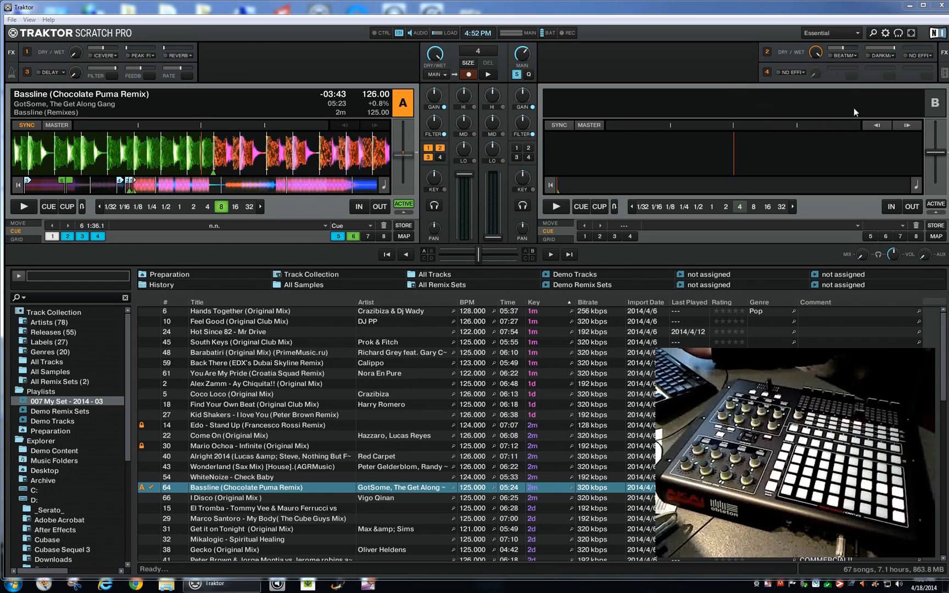
mouse_move(475, 186)
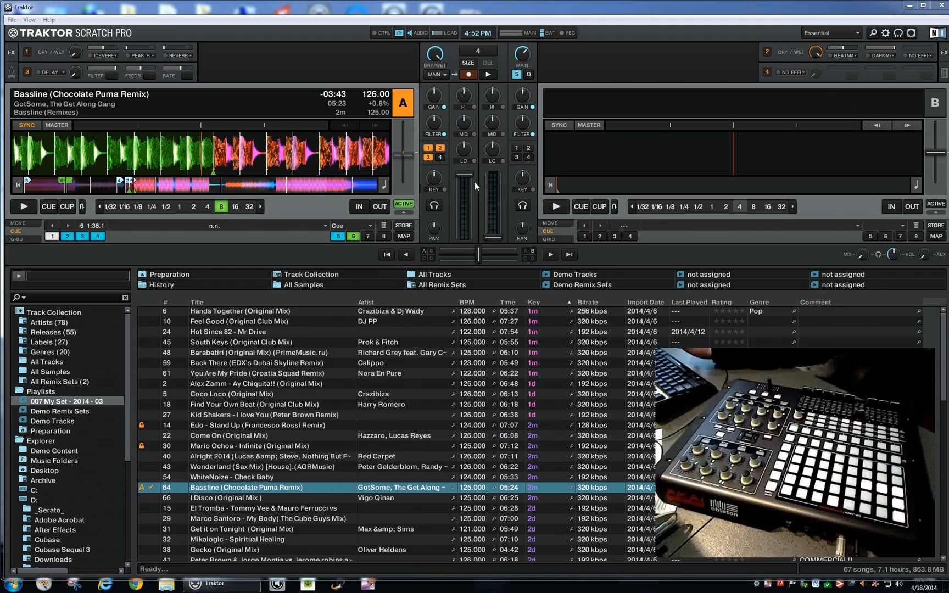
mouse_move(325, 283)
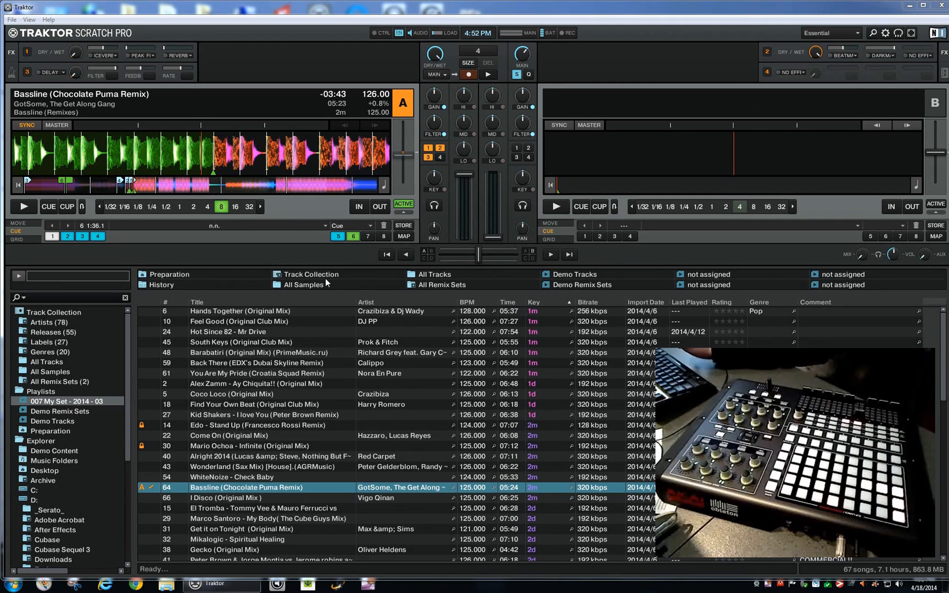
mouse_move(159, 255)
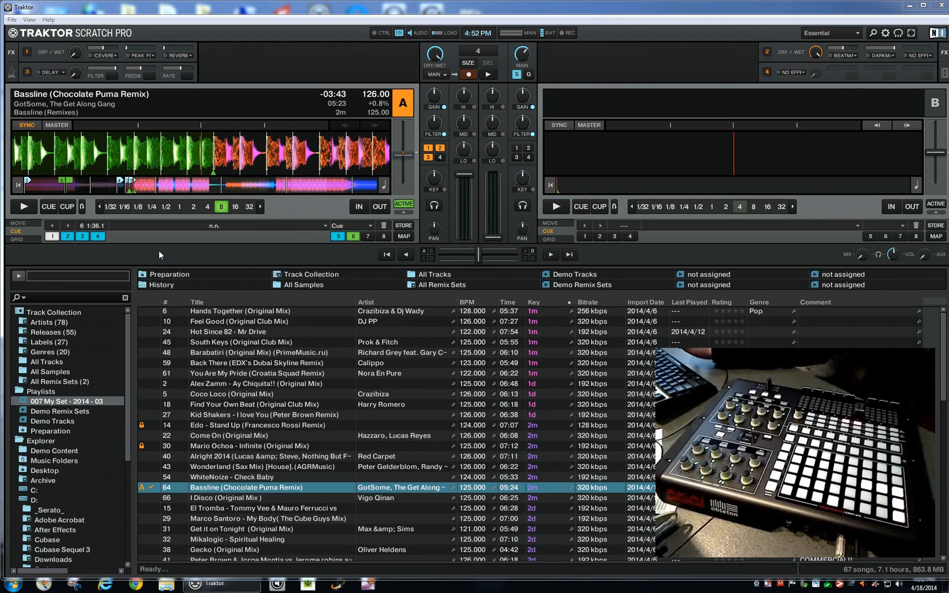
mouse_move(133, 228)
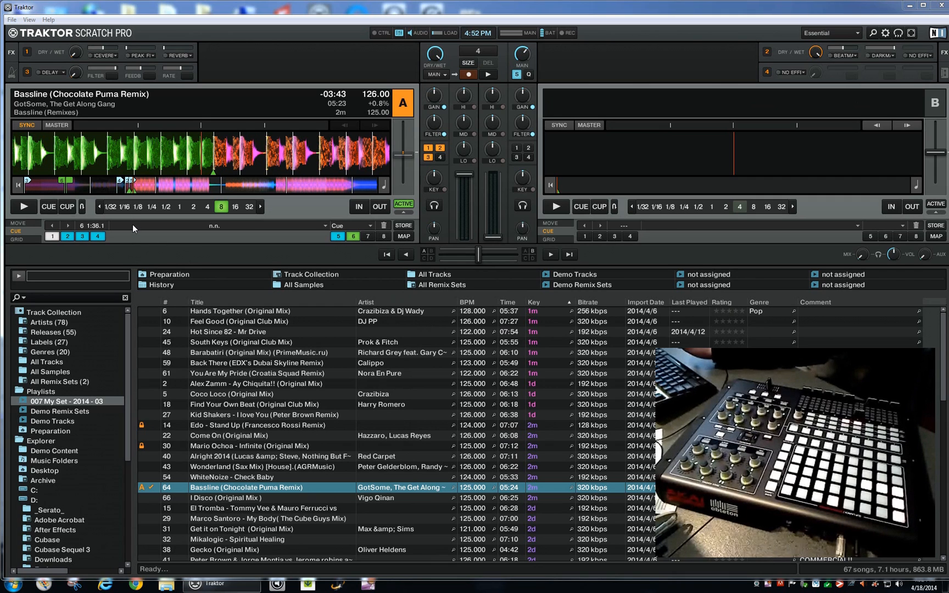
mouse_move(126, 192)
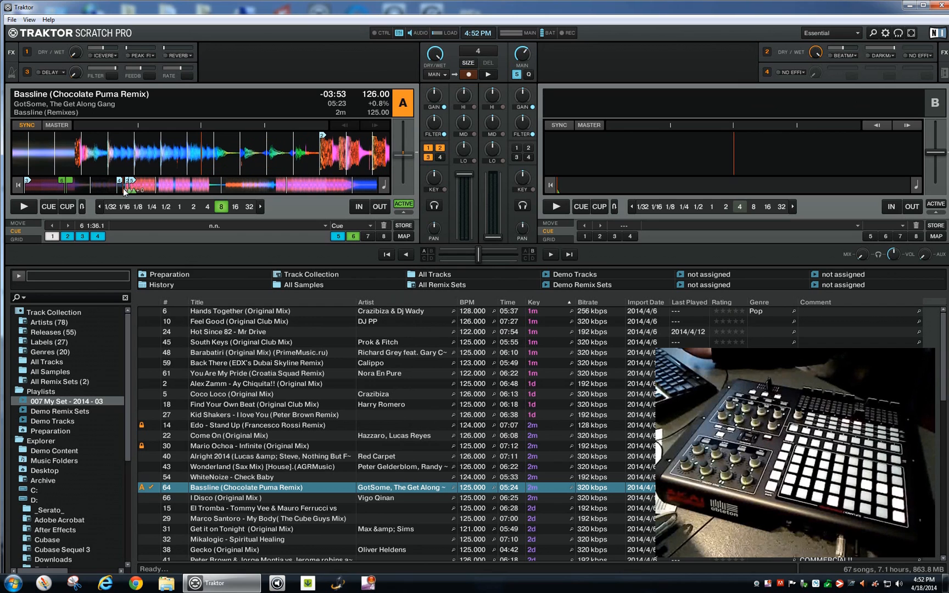
Bring up Preferences' Controller Manager and select the Effect 1 Selector mapping for FX Unit 2.
click(23, 207)
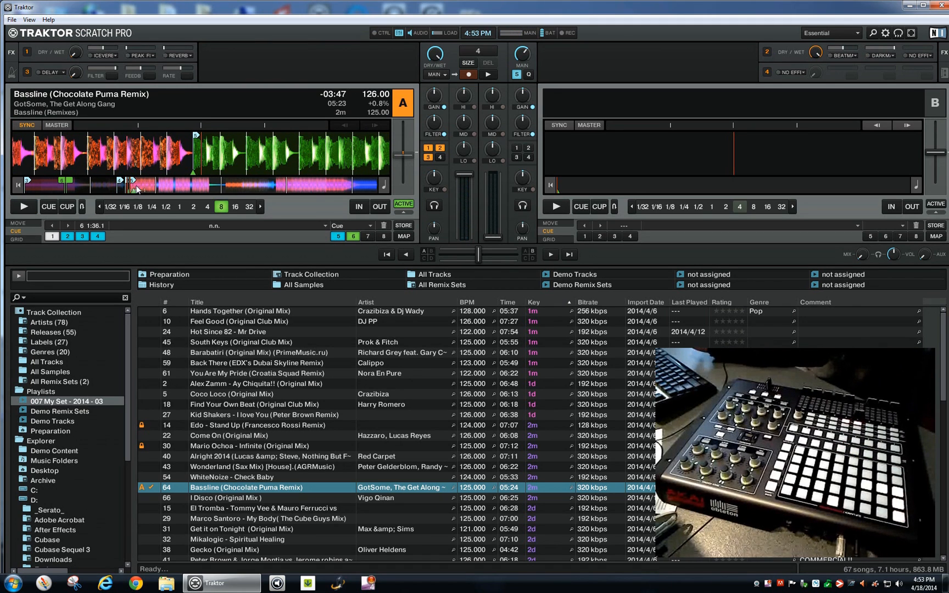
mouse_move(296, 204)
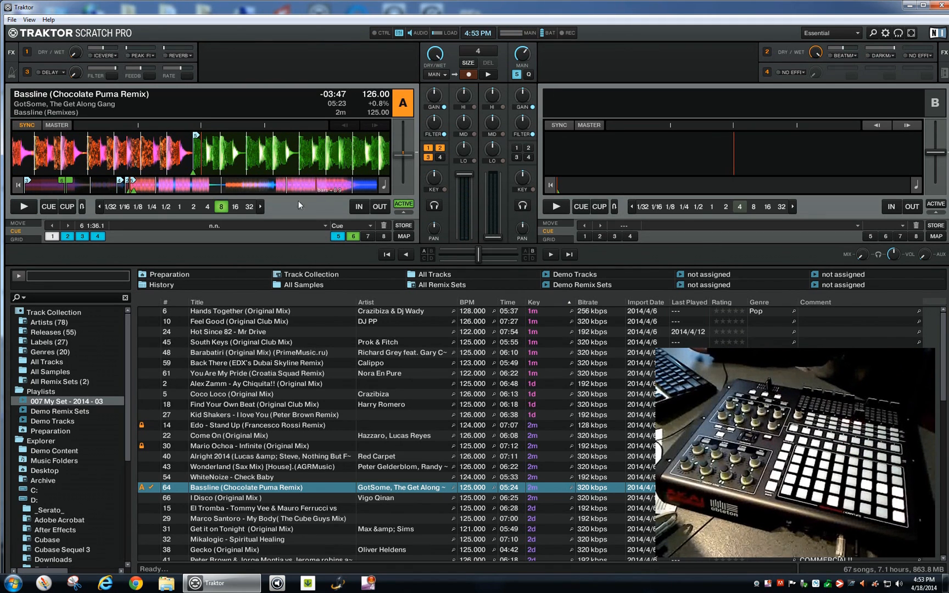
mouse_move(741, 254)
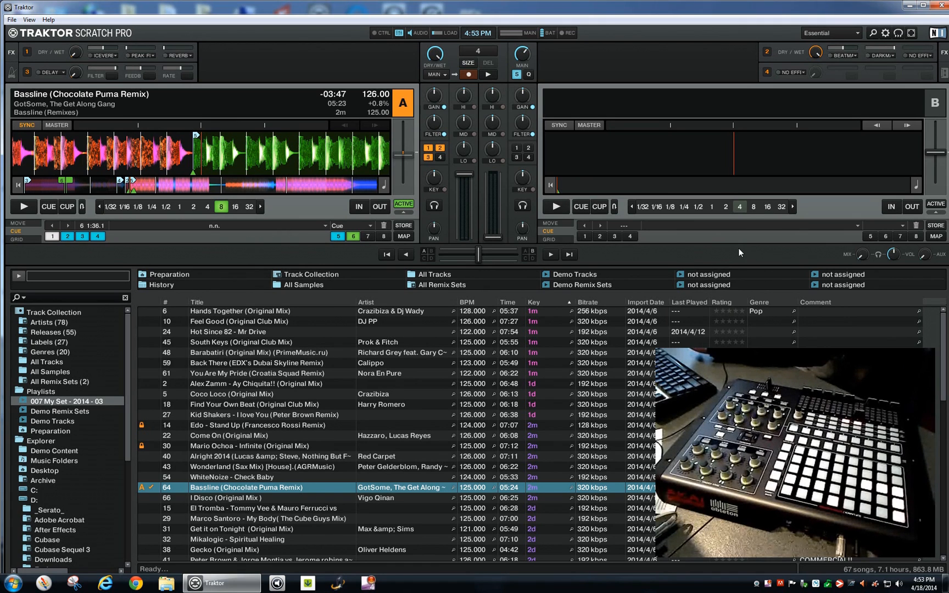
mouse_move(763, 259)
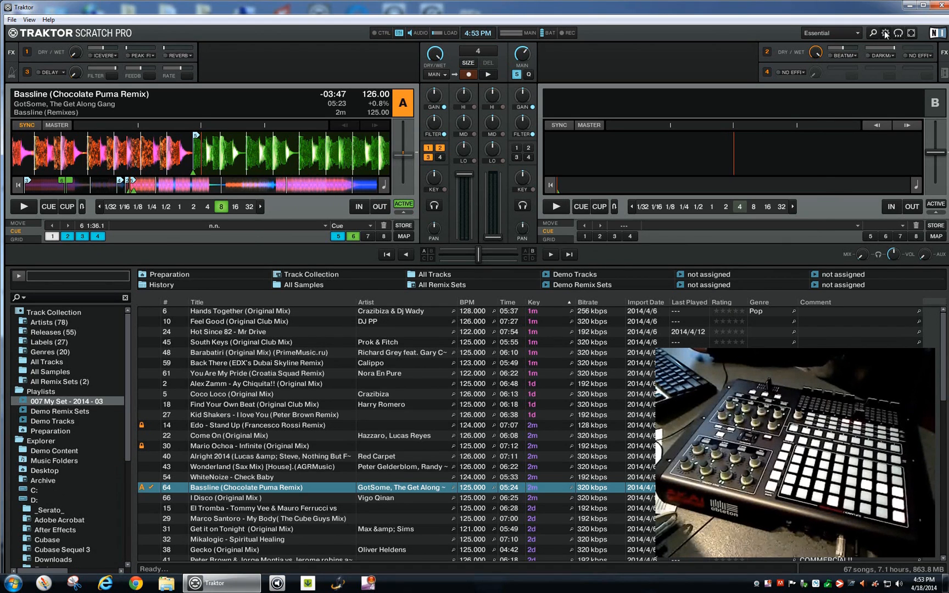
click(884, 33)
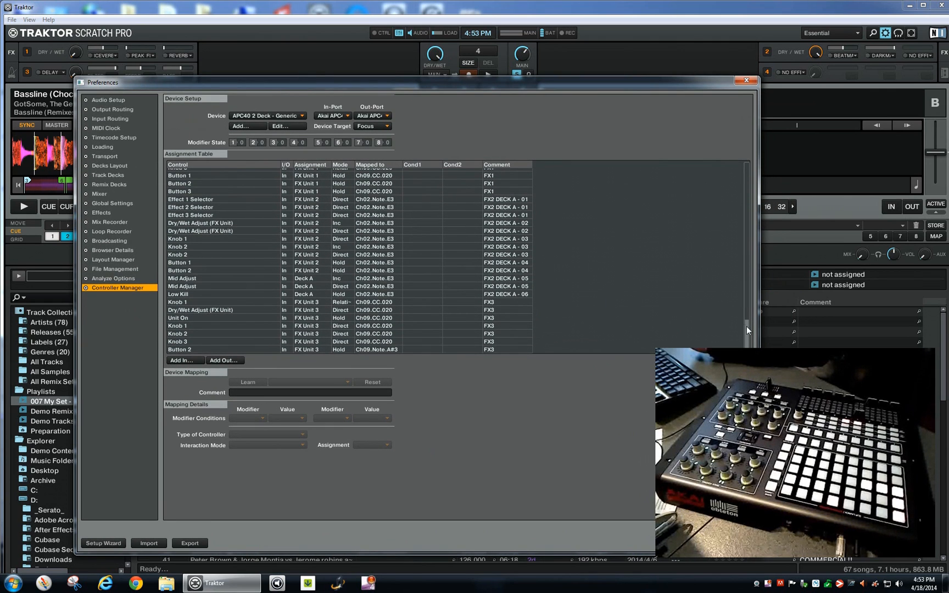
click(190, 221)
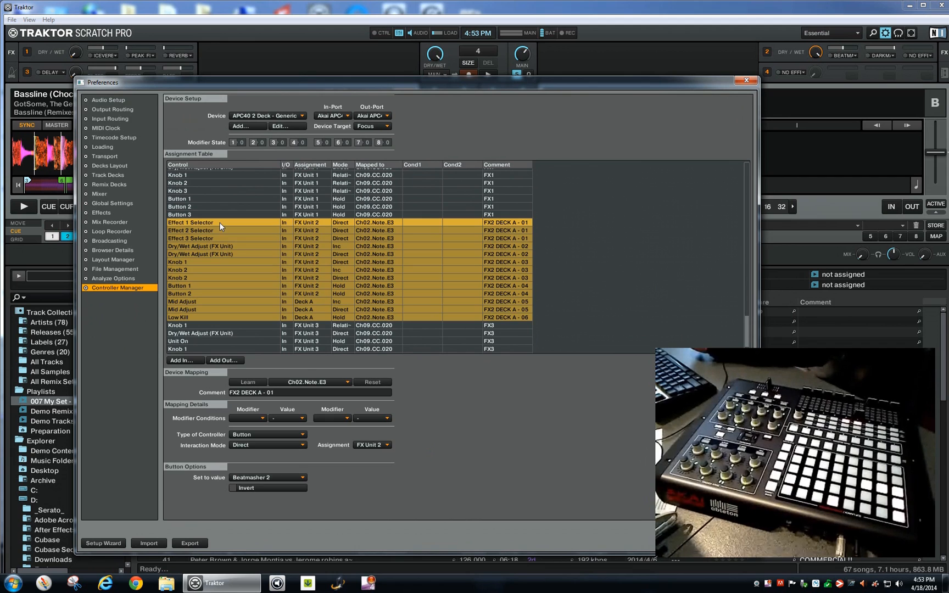
mouse_move(250, 224)
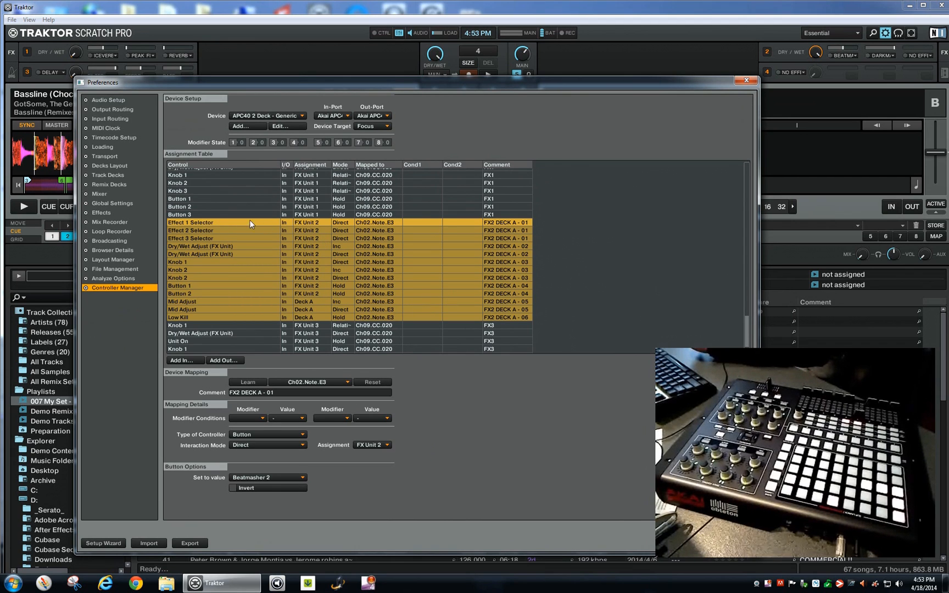
mouse_move(383, 227)
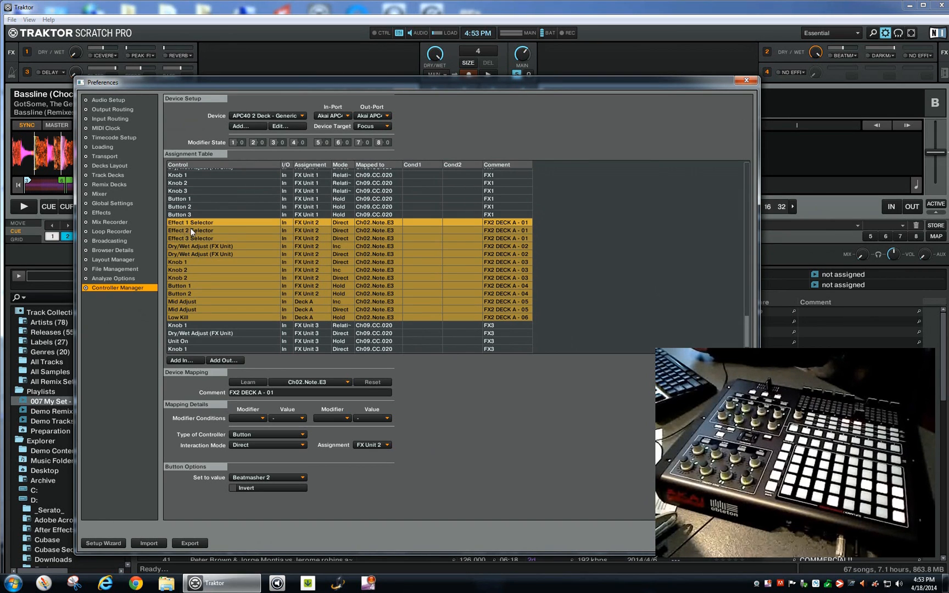
Review the Add In FX Unit list, then inspect the Effect 3 Selector mapping set to no Effect.
click(183, 360)
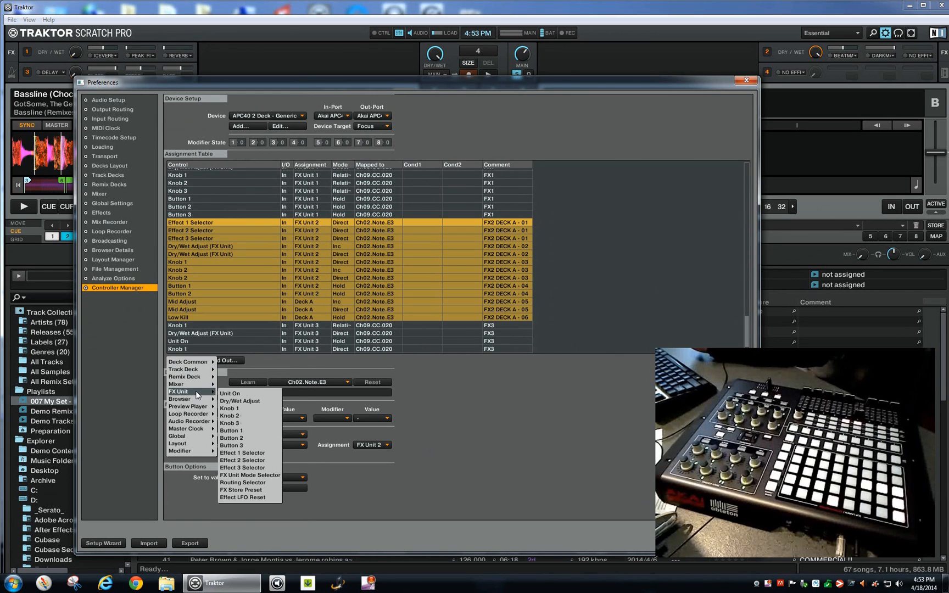
mouse_move(212, 398)
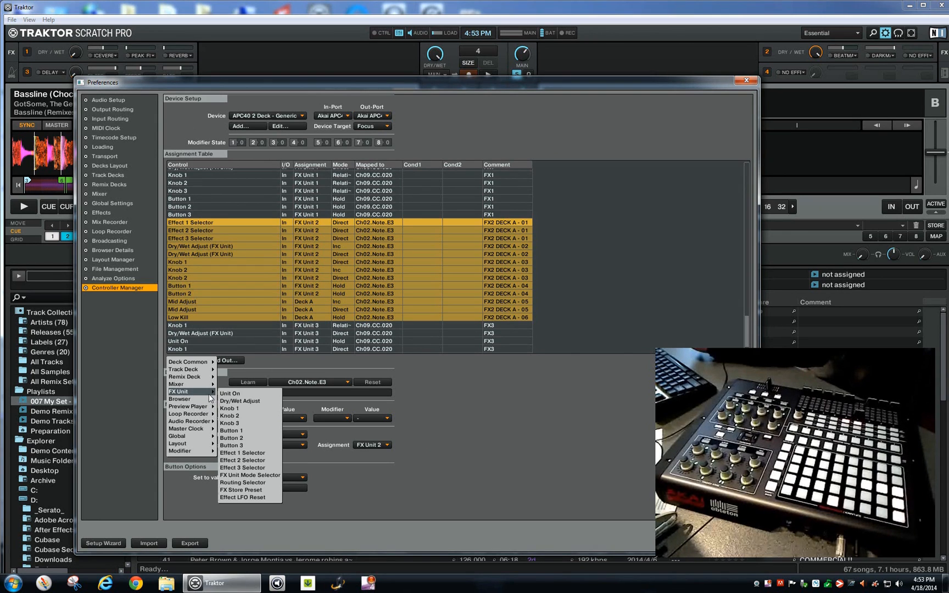
mouse_move(230, 407)
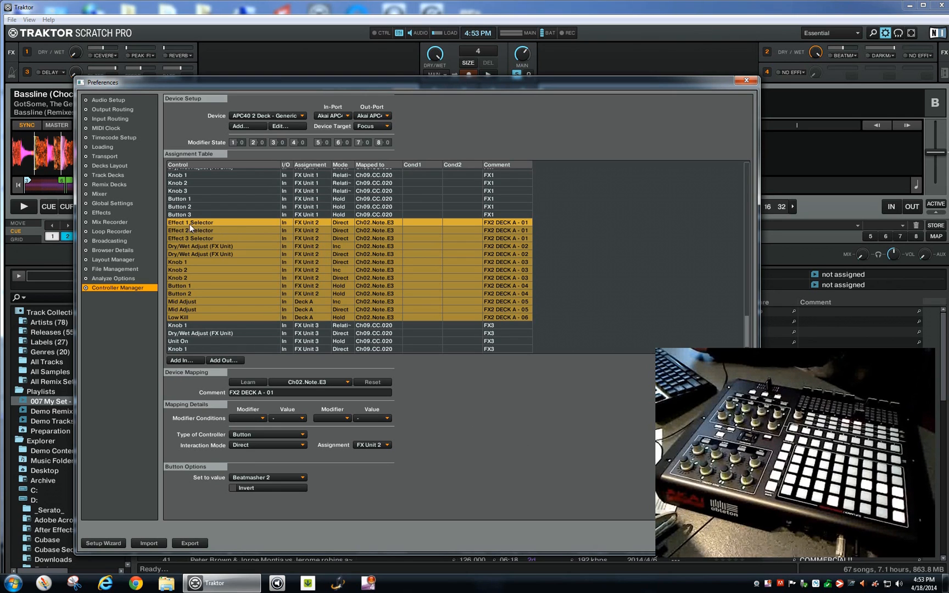
mouse_move(274, 265)
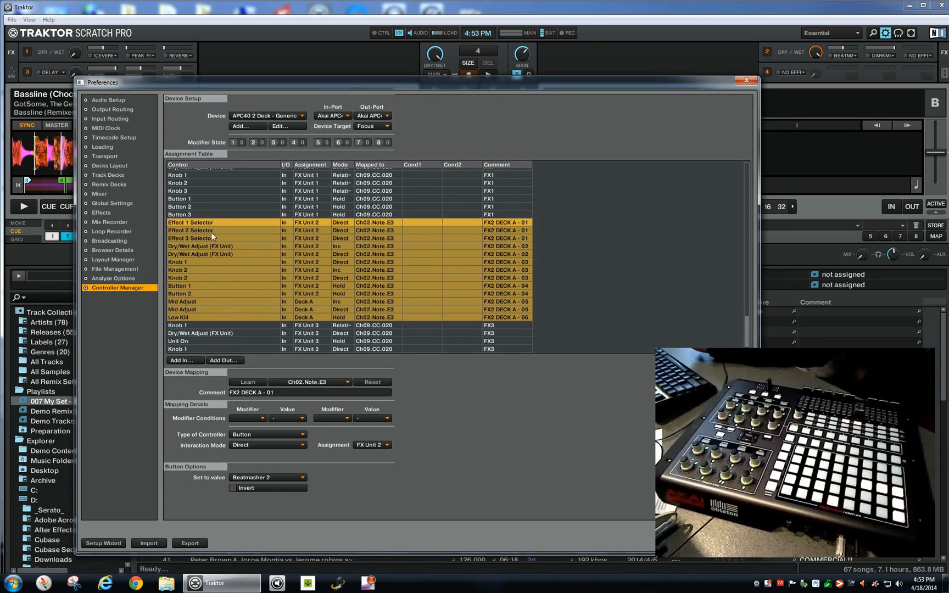
mouse_move(191, 229)
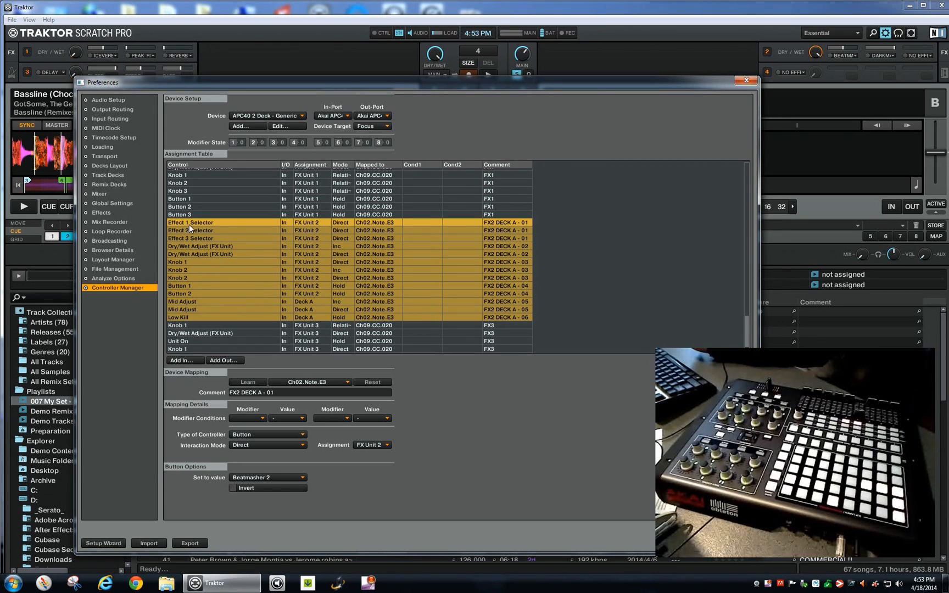
mouse_move(787, 83)
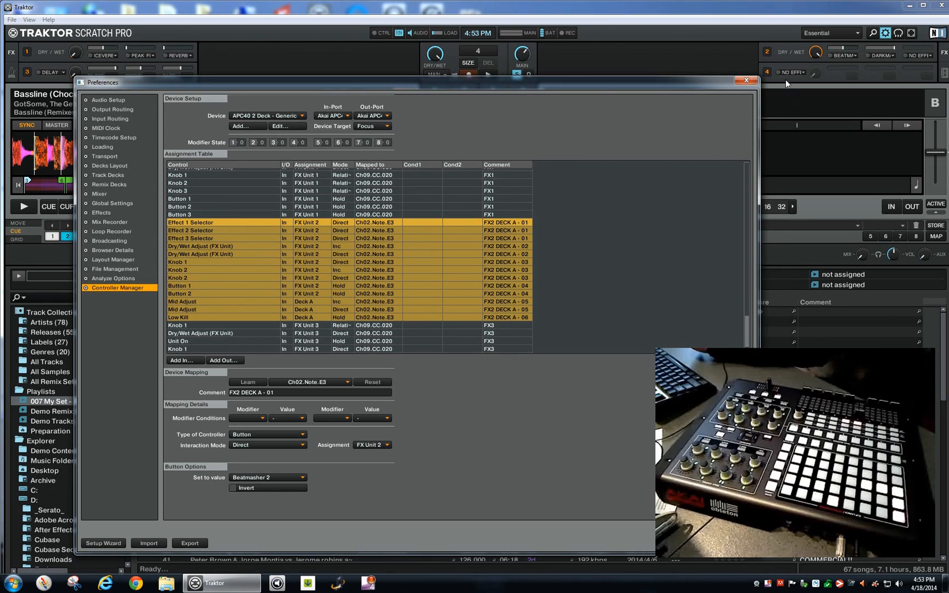
mouse_move(845, 62)
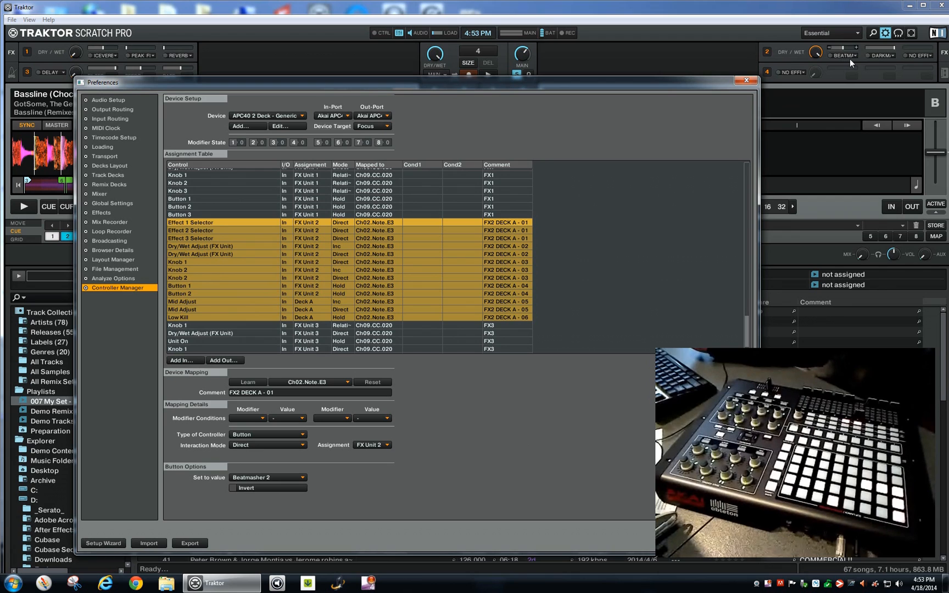
mouse_move(496, 277)
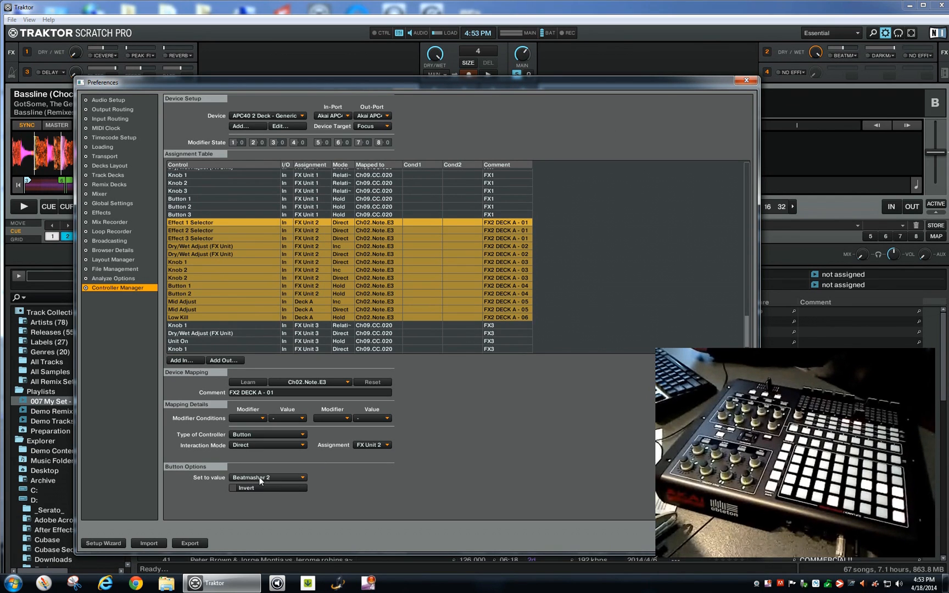
mouse_move(281, 478)
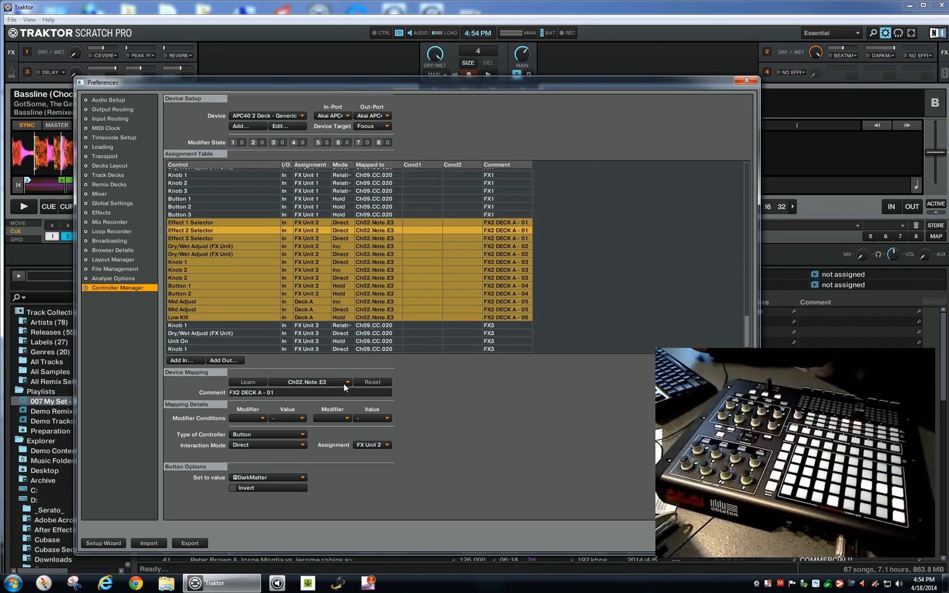
click(267, 477)
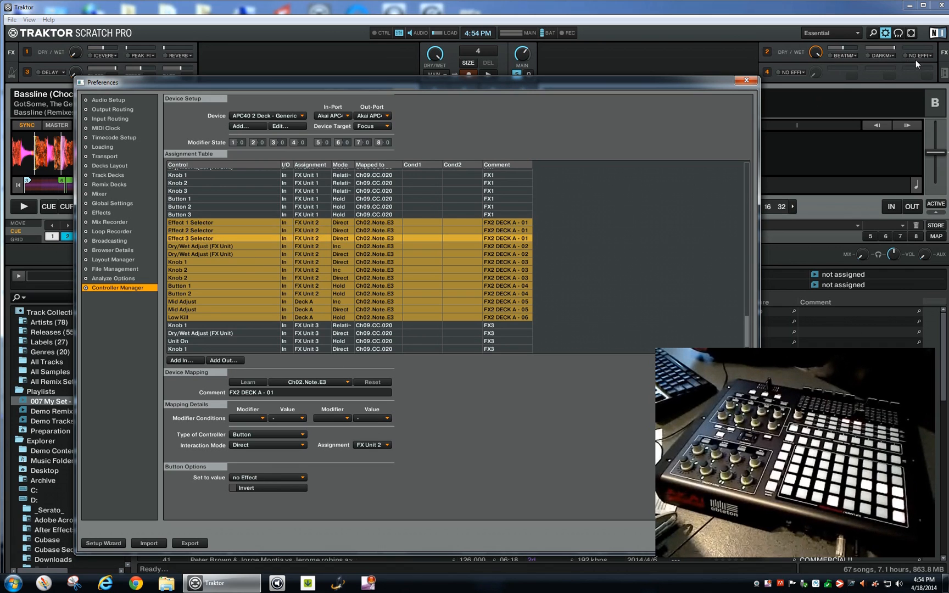
mouse_move(380, 533)
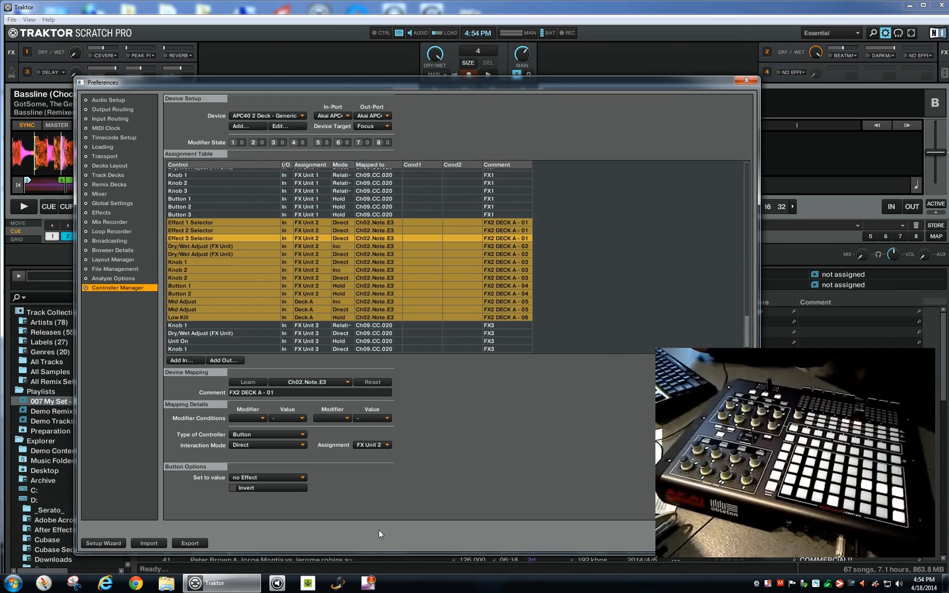
mouse_move(432, 472)
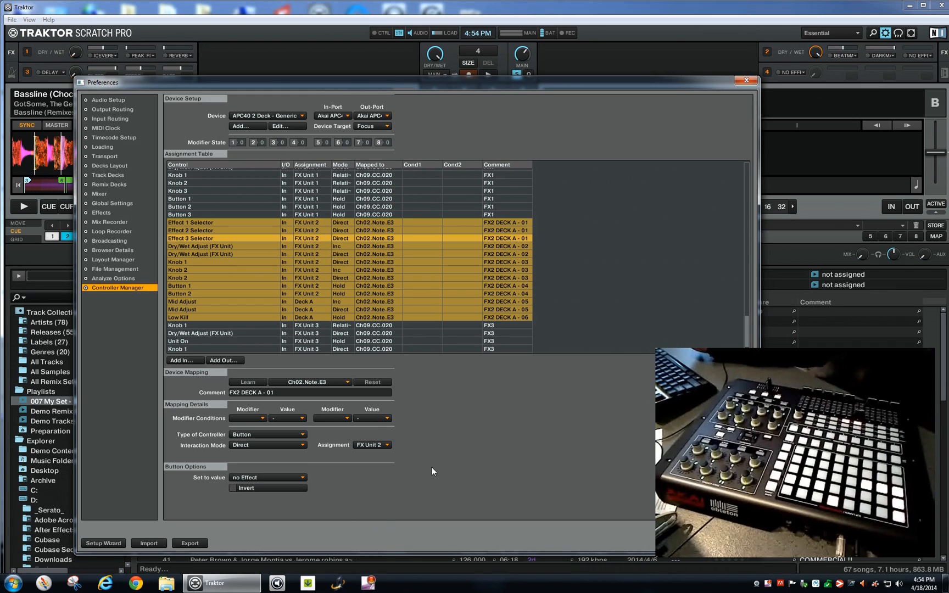
mouse_move(481, 461)
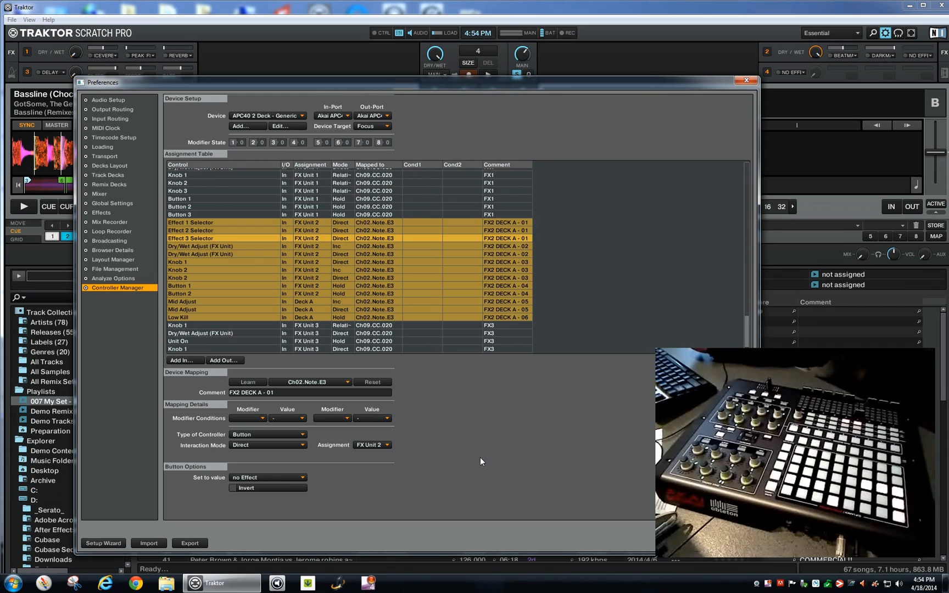
mouse_move(460, 498)
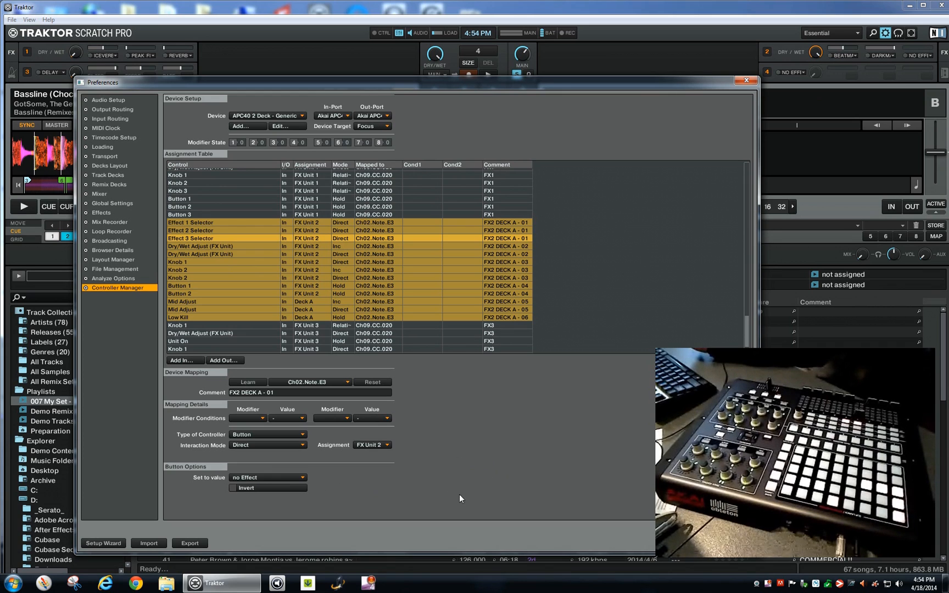
mouse_move(287, 308)
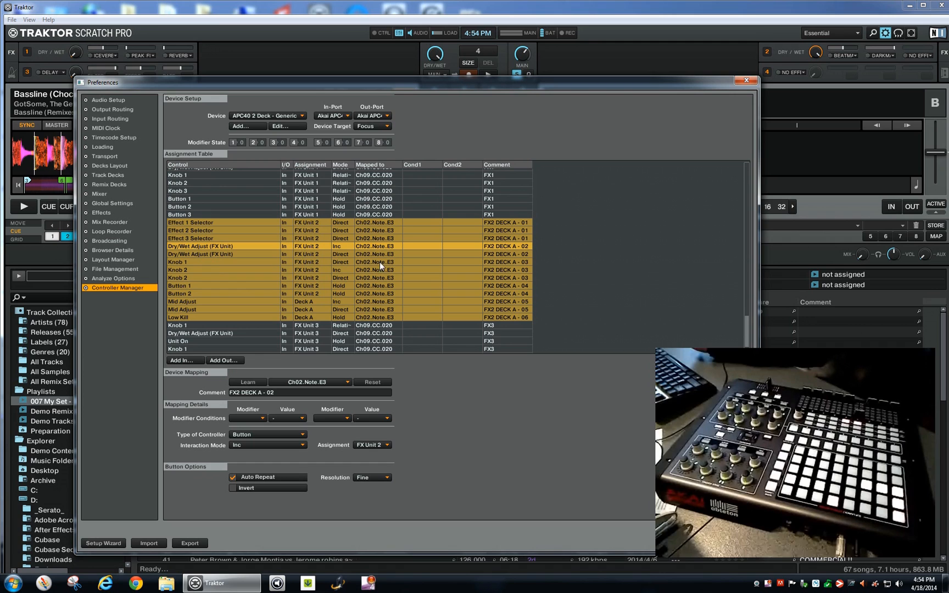
mouse_move(490, 193)
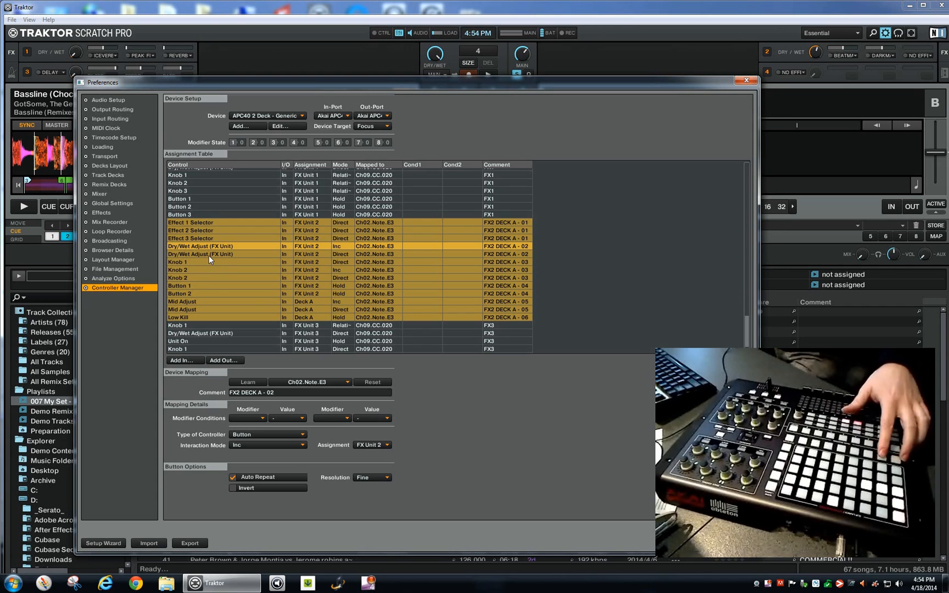
Select the second Dry/Wet Adjust mapping, direct mode with Set to value 0.000.
click(286, 445)
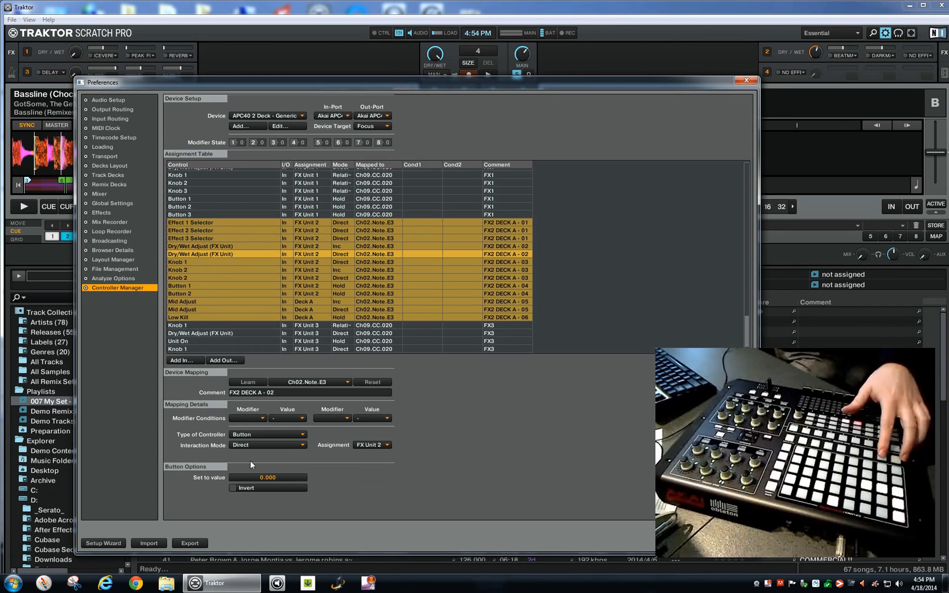
mouse_move(265, 482)
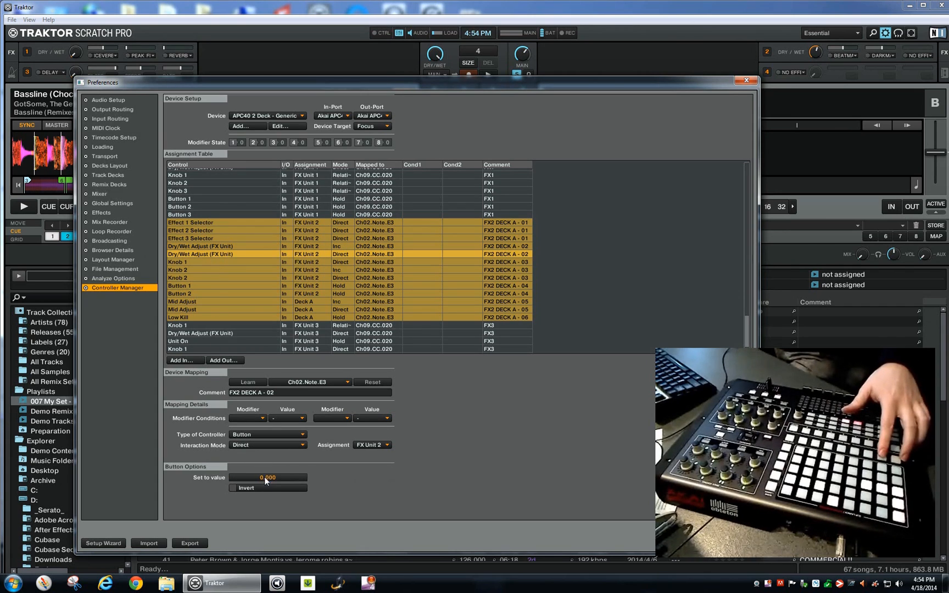
mouse_move(596, 419)
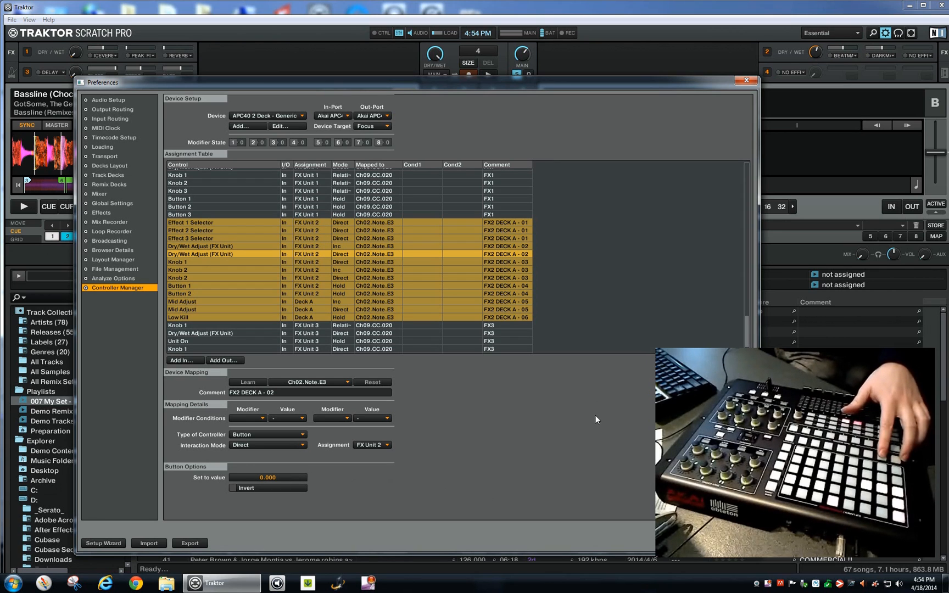
mouse_move(808, 78)
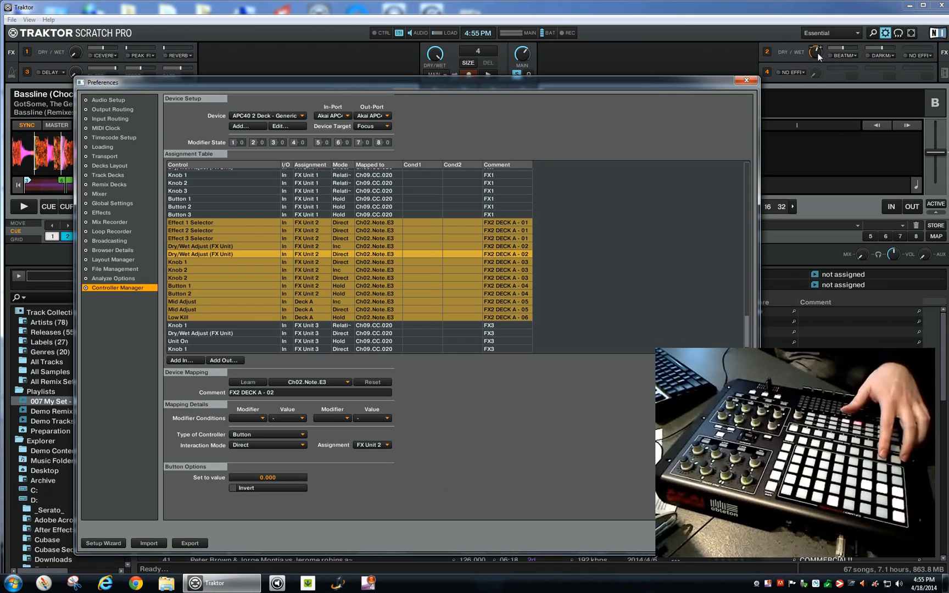
mouse_move(817, 63)
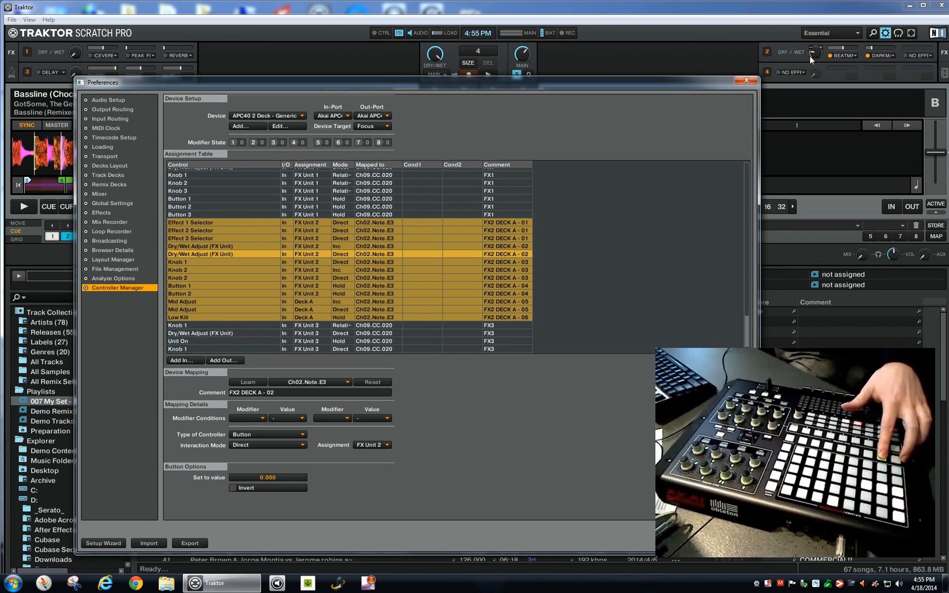
mouse_move(214, 309)
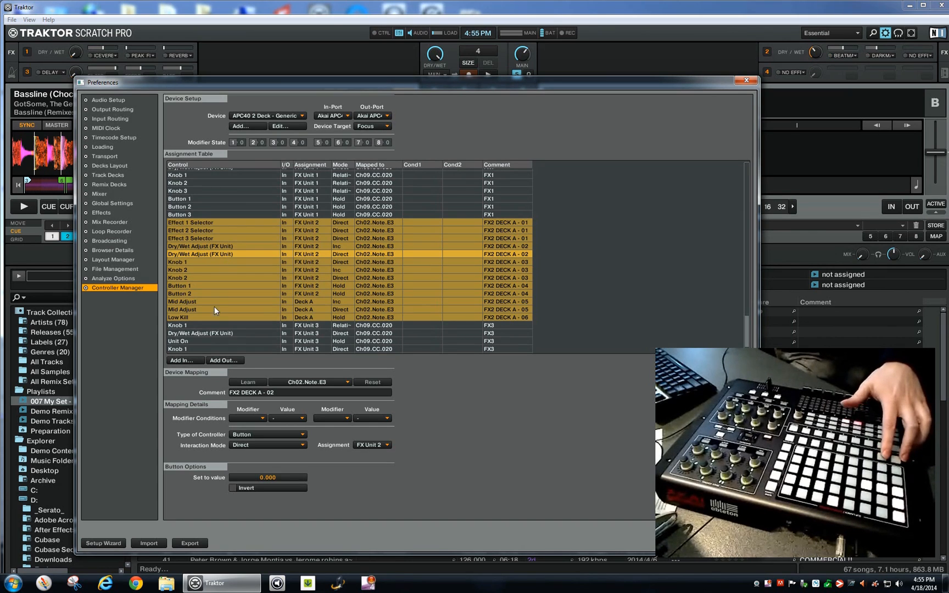
mouse_move(198, 280)
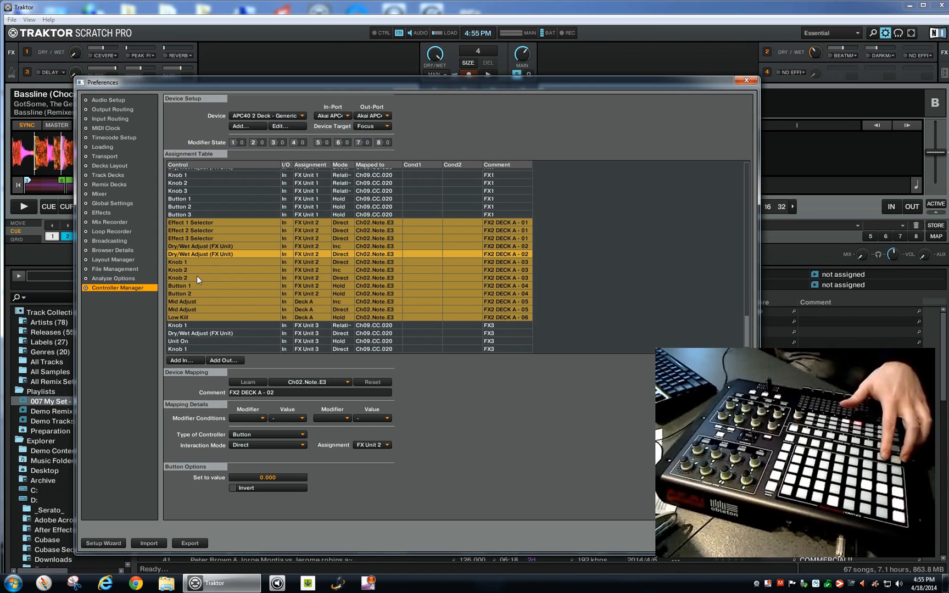
Select FX Unit 2's Knob 1 mapping, direct mode with value 0.500.
click(206, 262)
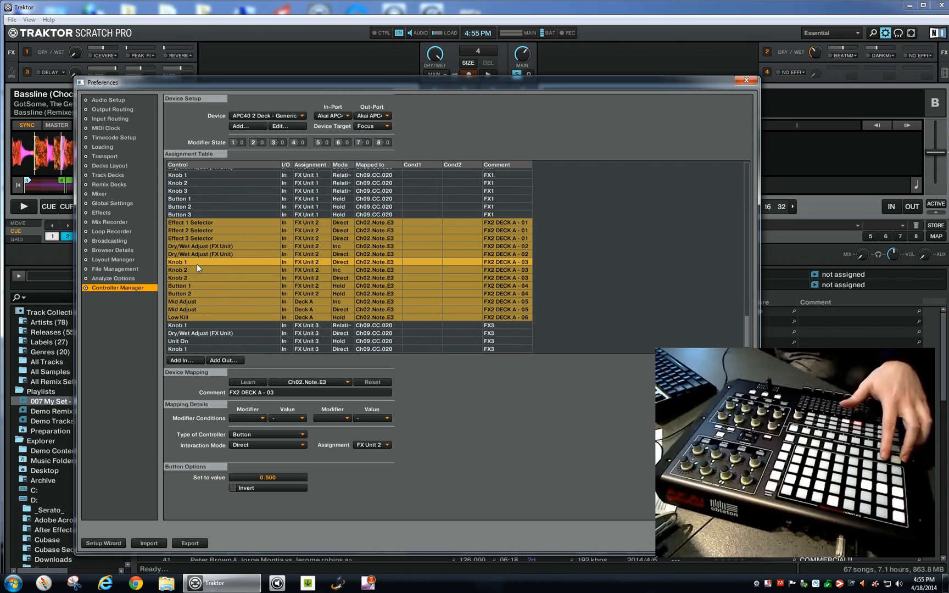
mouse_move(811, 109)
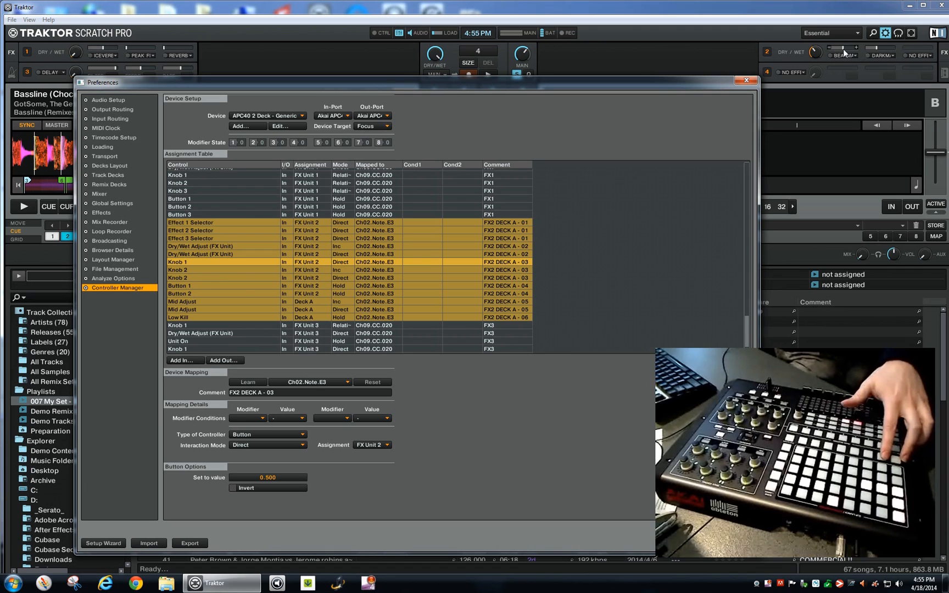
mouse_move(265, 484)
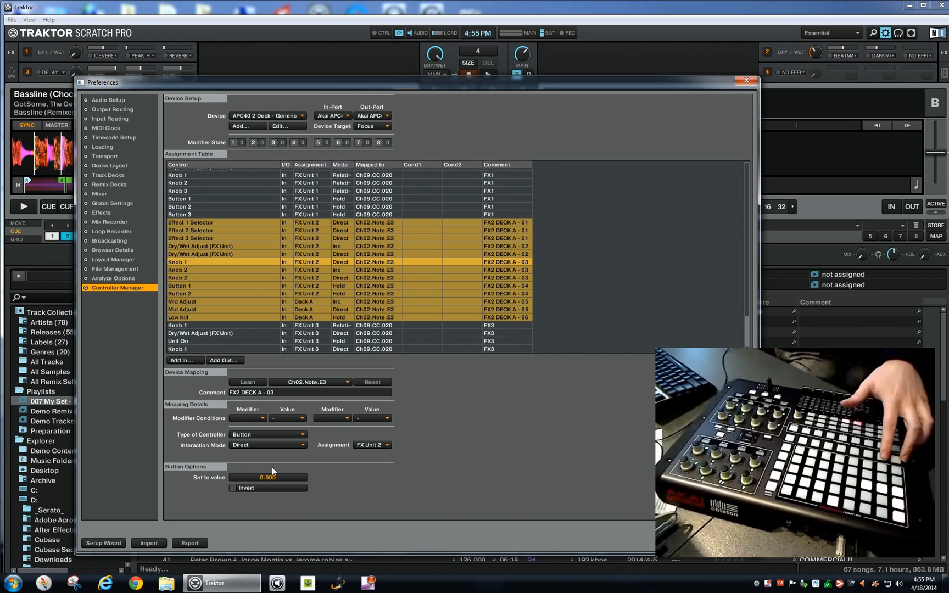
mouse_move(265, 482)
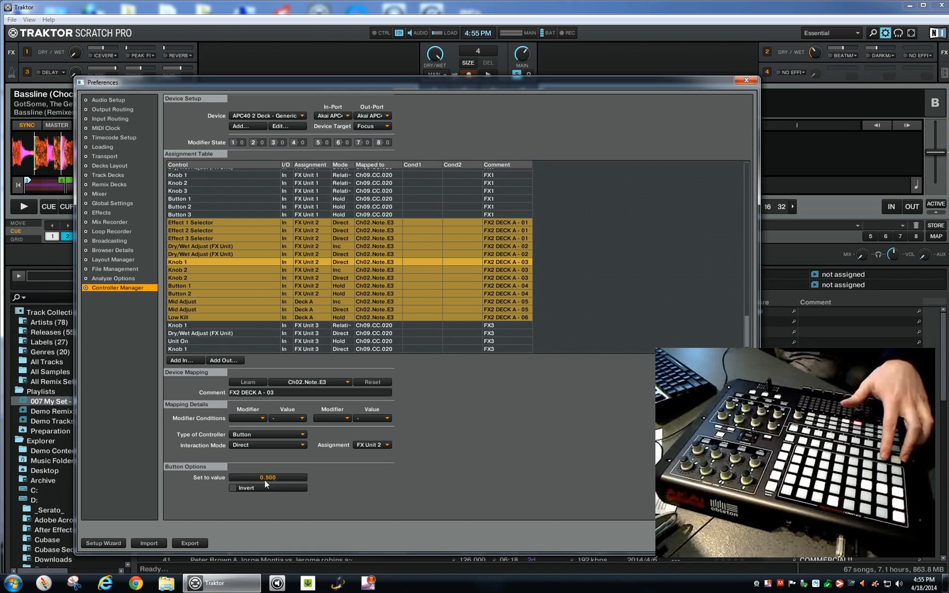
mouse_move(616, 380)
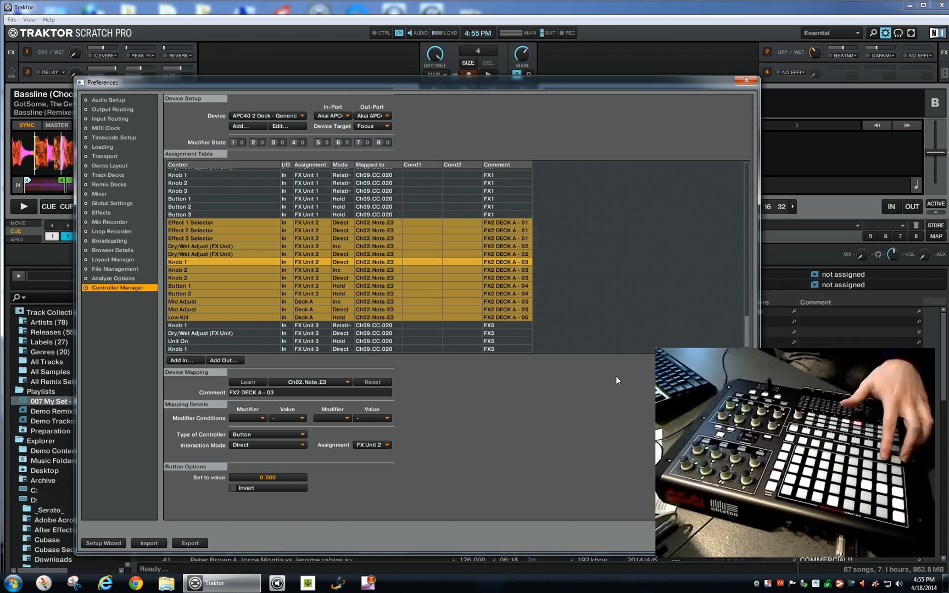
mouse_move(192, 274)
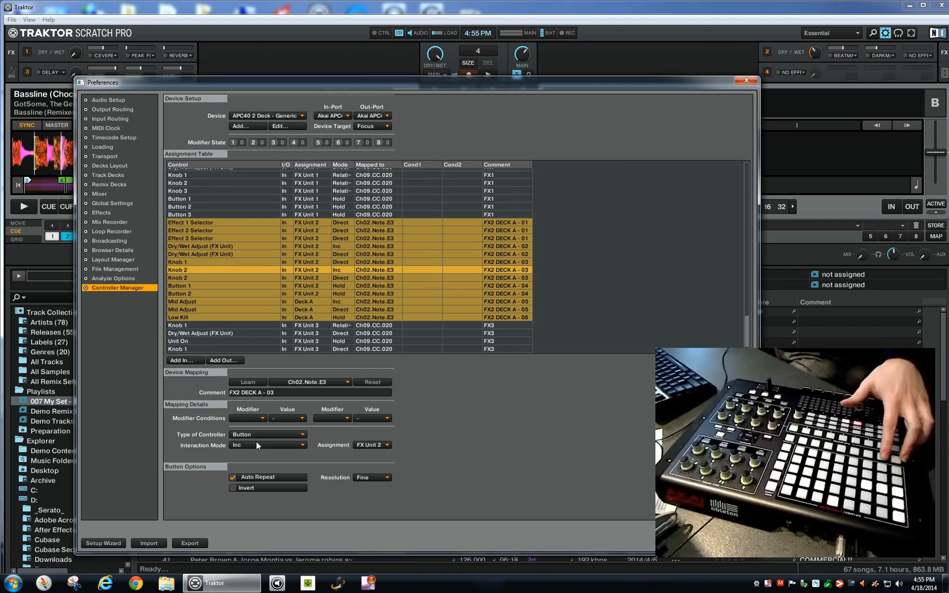
mouse_move(241, 438)
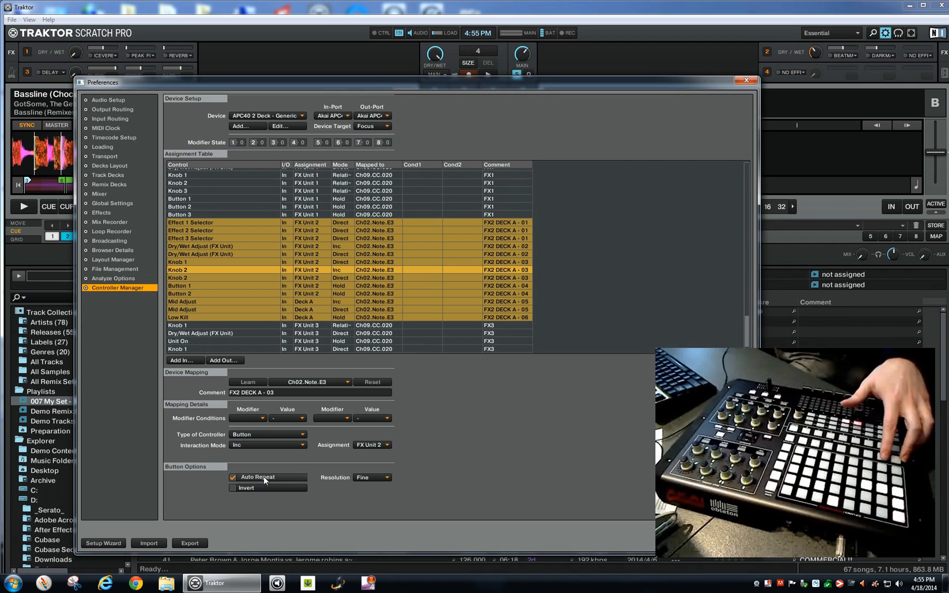
mouse_move(239, 284)
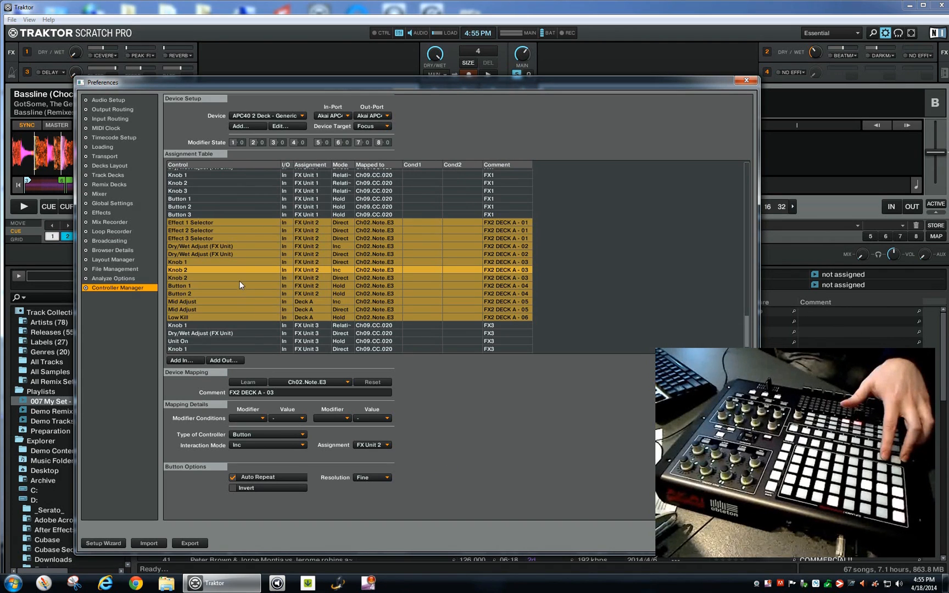
Select the second Knob 2 mapping, direct mode with Set to value 0.000.
click(265, 445)
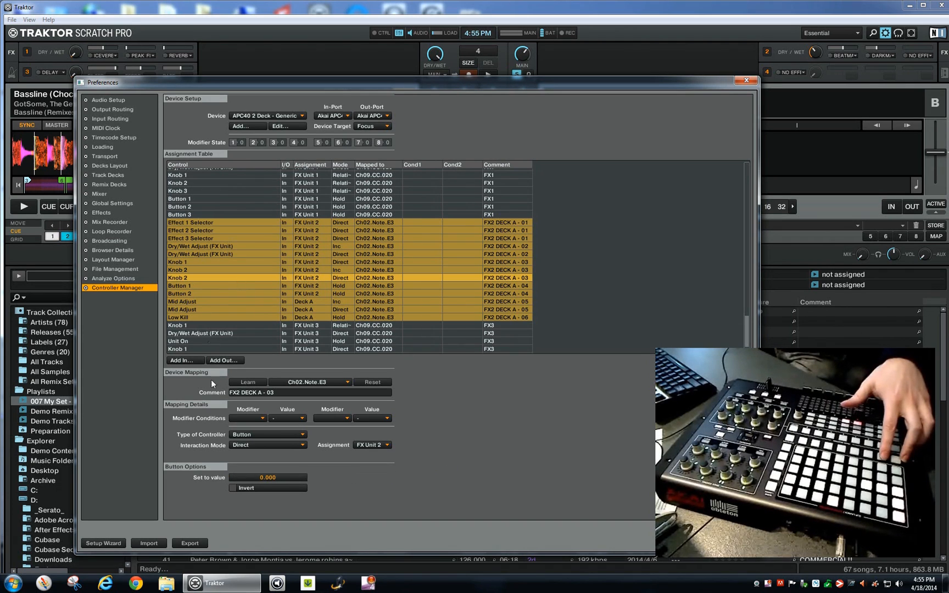
mouse_move(862, 93)
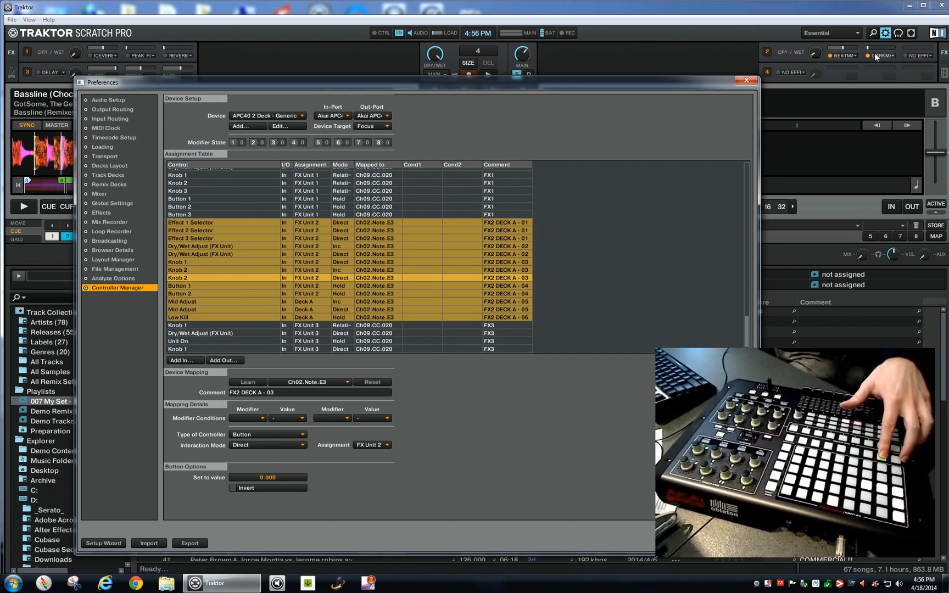
mouse_move(883, 64)
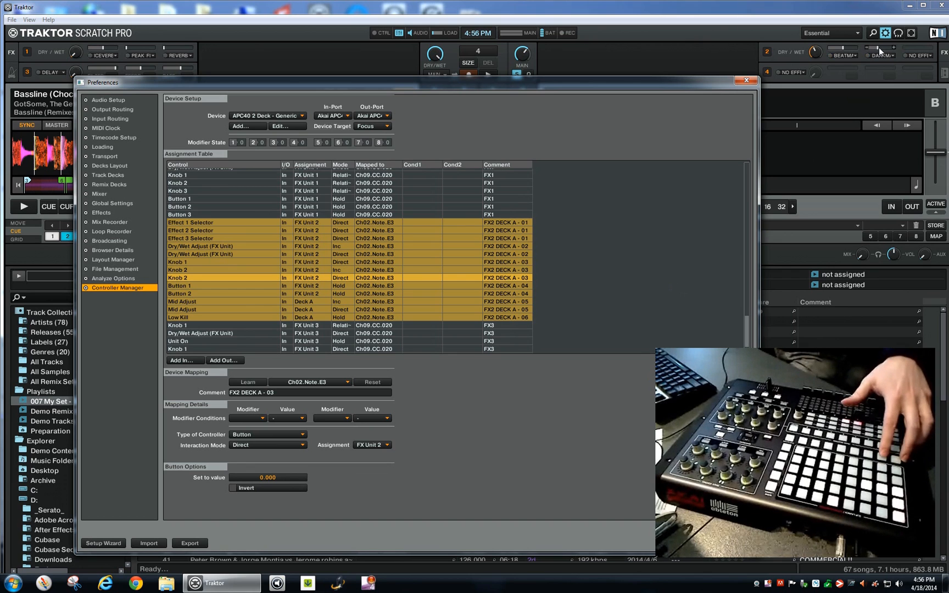
Select FX Unit 2's Button 1 mapping with Interaction Mode Hold.
click(179, 285)
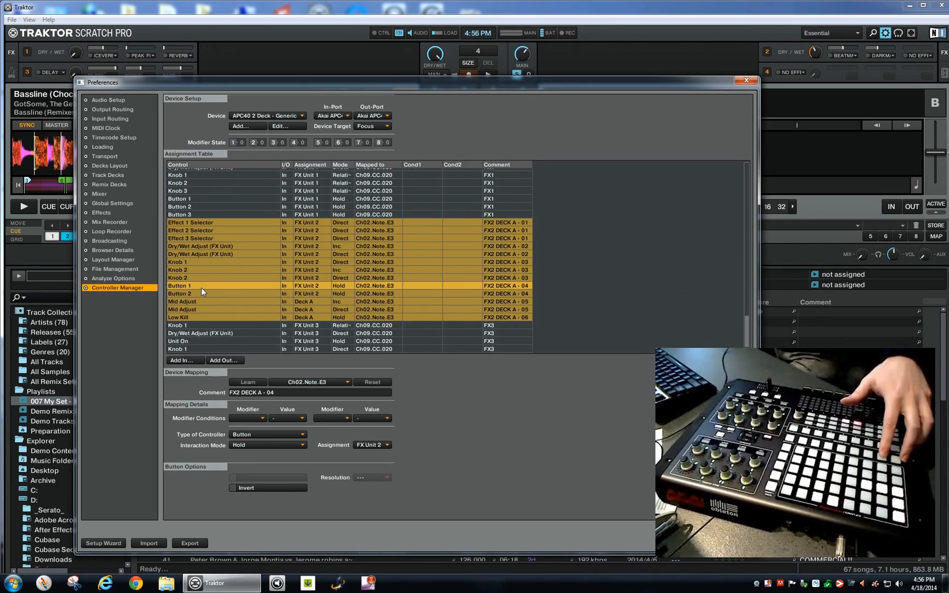
mouse_move(679, 200)
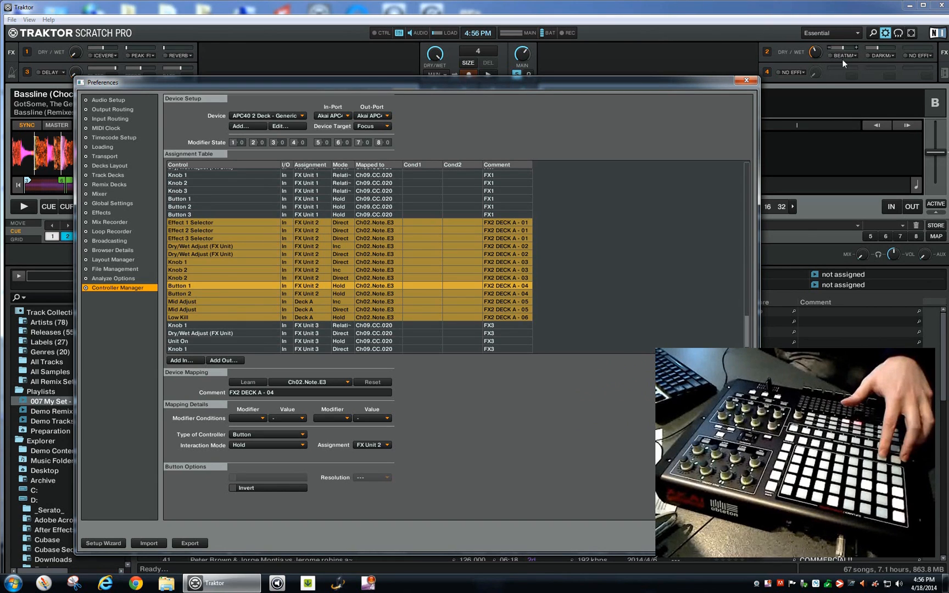
mouse_move(832, 89)
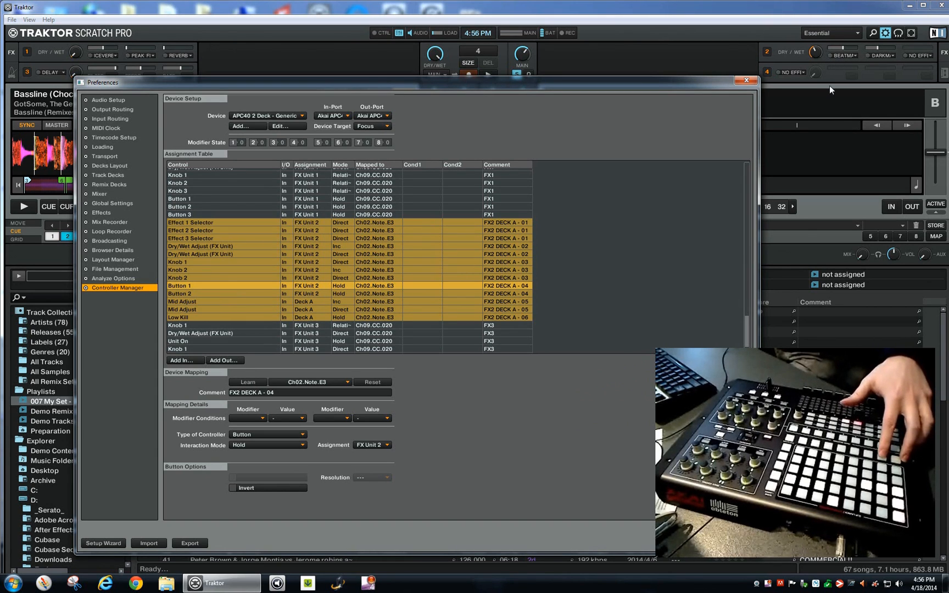
mouse_move(842, 60)
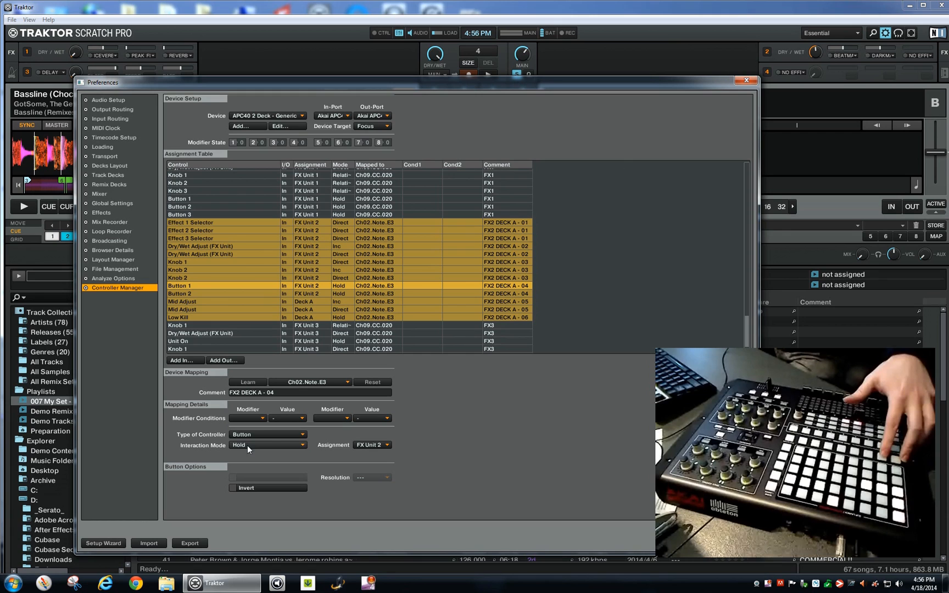
mouse_move(260, 456)
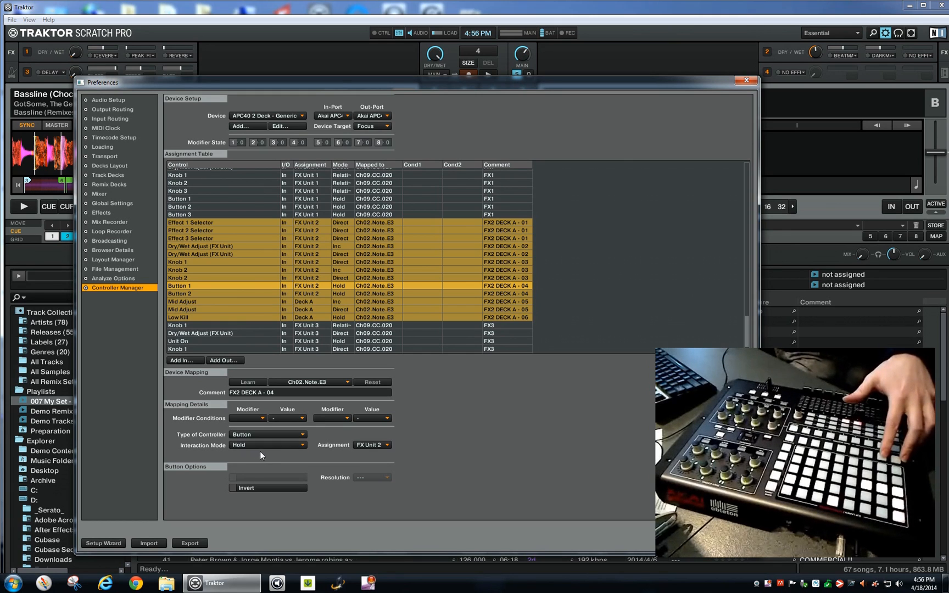
mouse_move(204, 304)
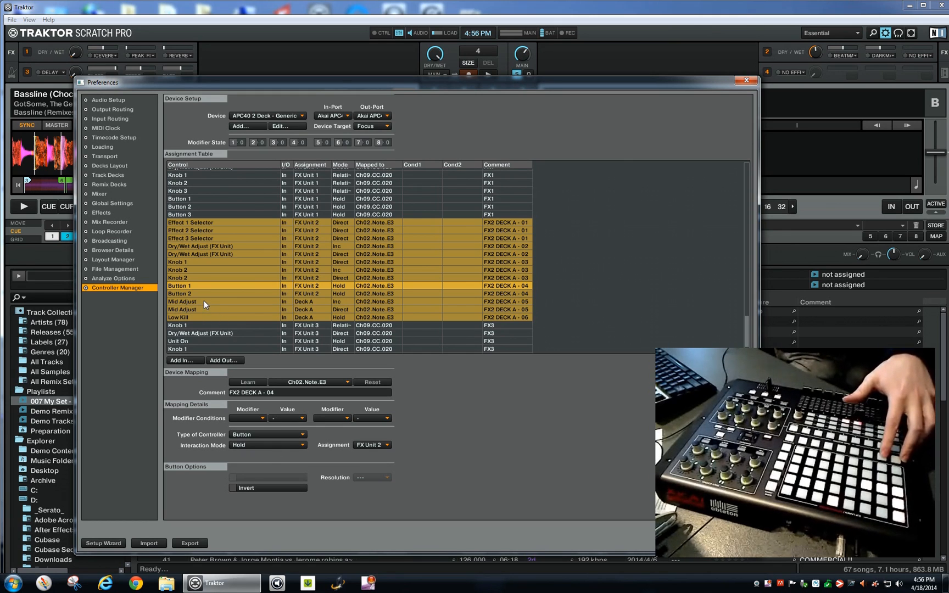
Select the first Deck A Mid Adjust mapping: incremental, auto repeat, fine resolution.
click(182, 301)
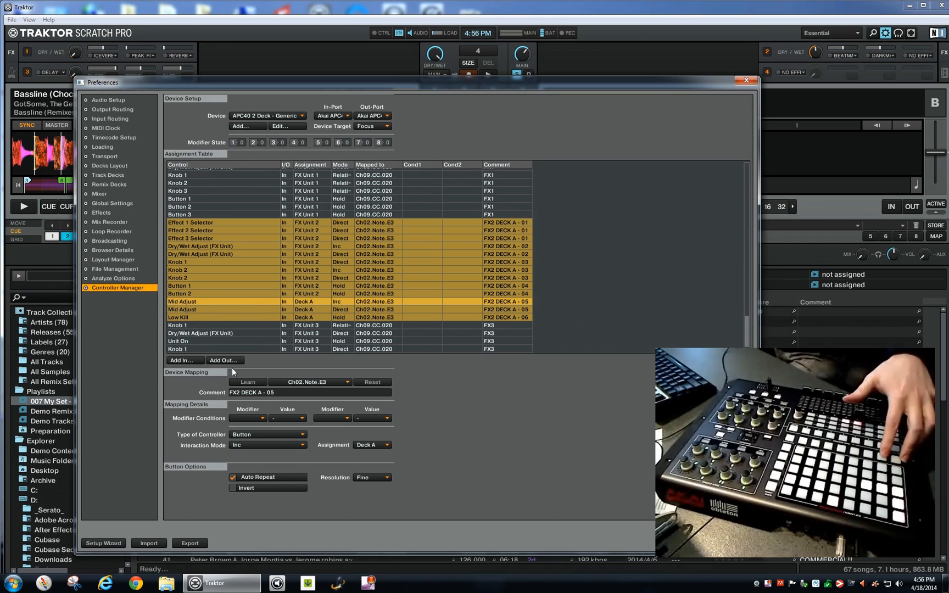
mouse_move(488, 98)
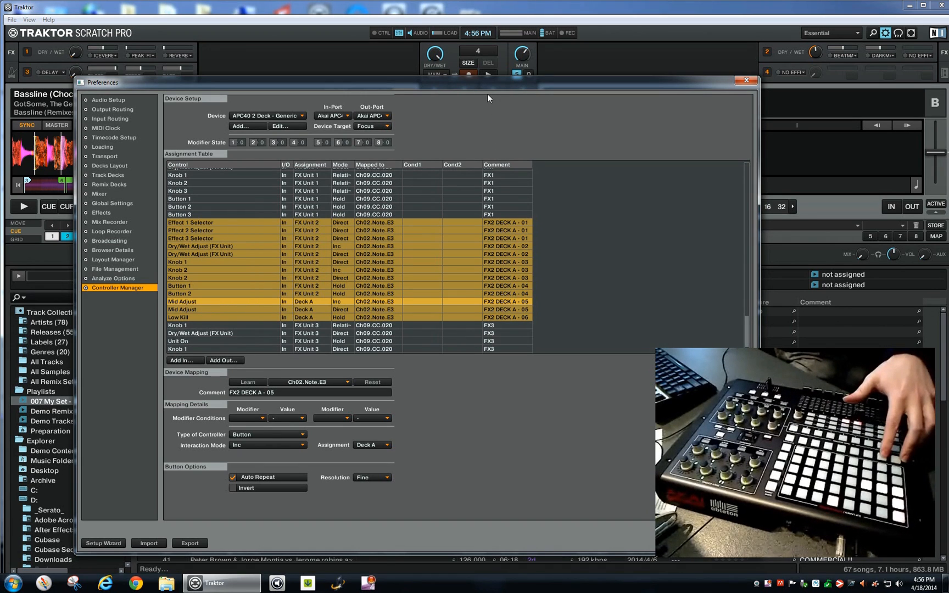
mouse_move(268, 339)
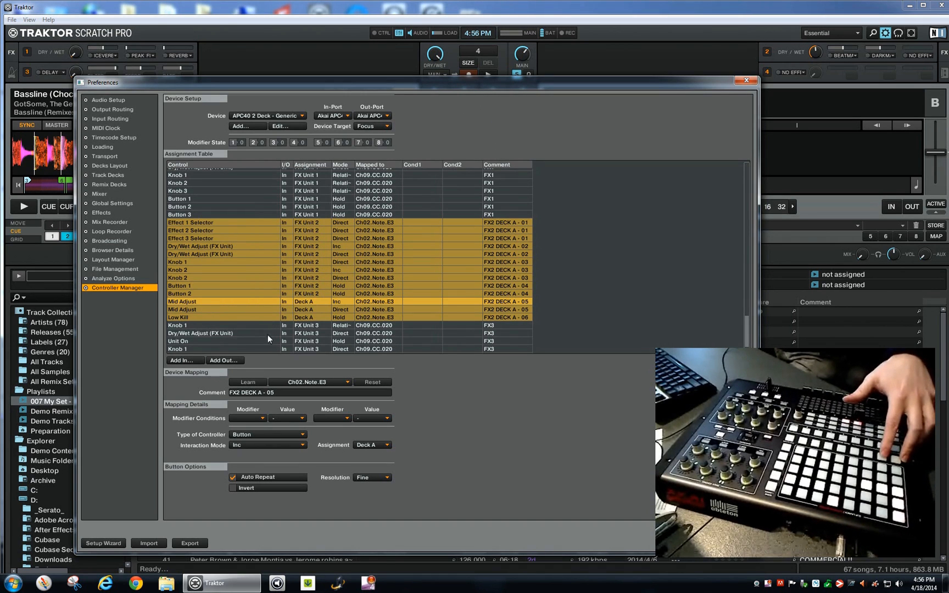
mouse_move(268, 435)
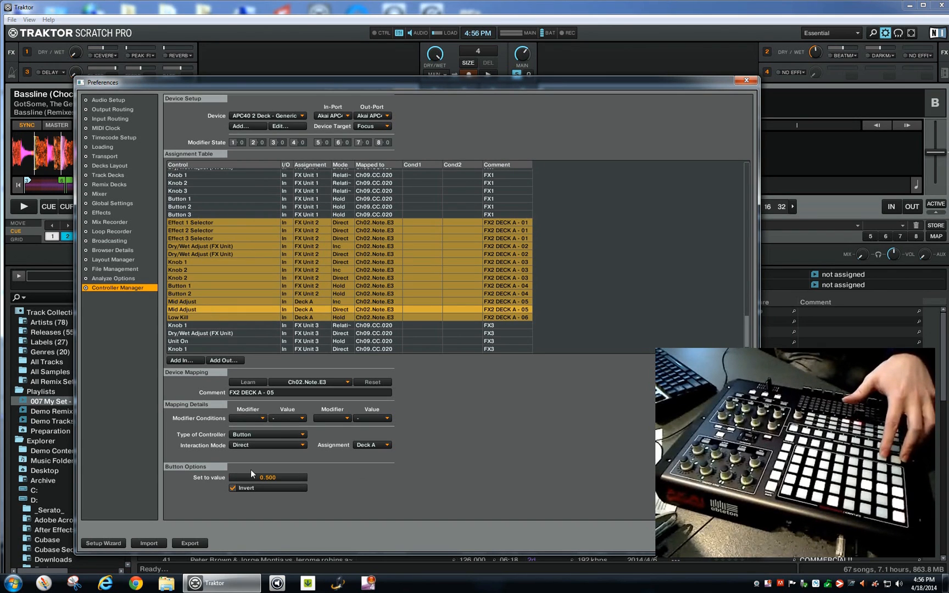
mouse_move(274, 484)
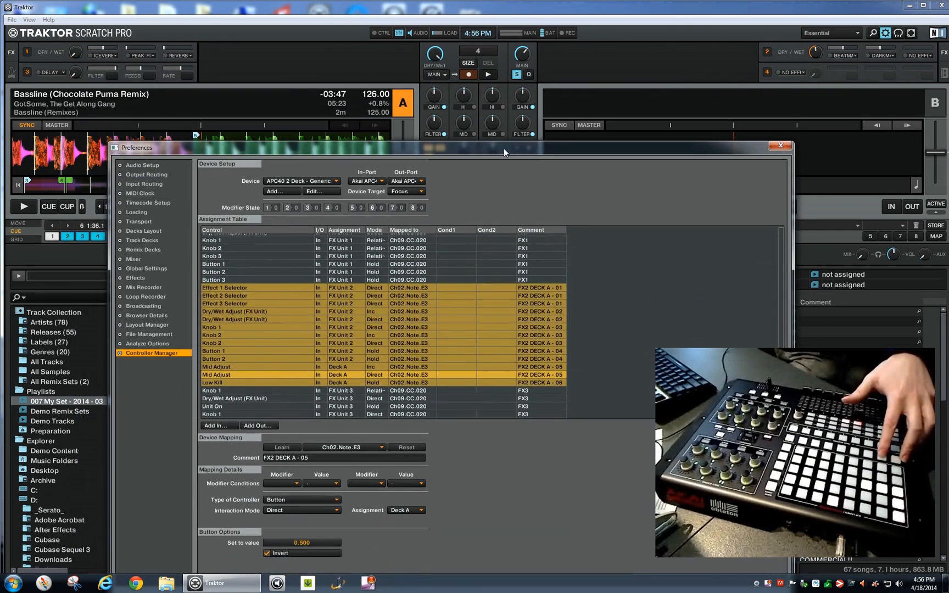
mouse_move(467, 181)
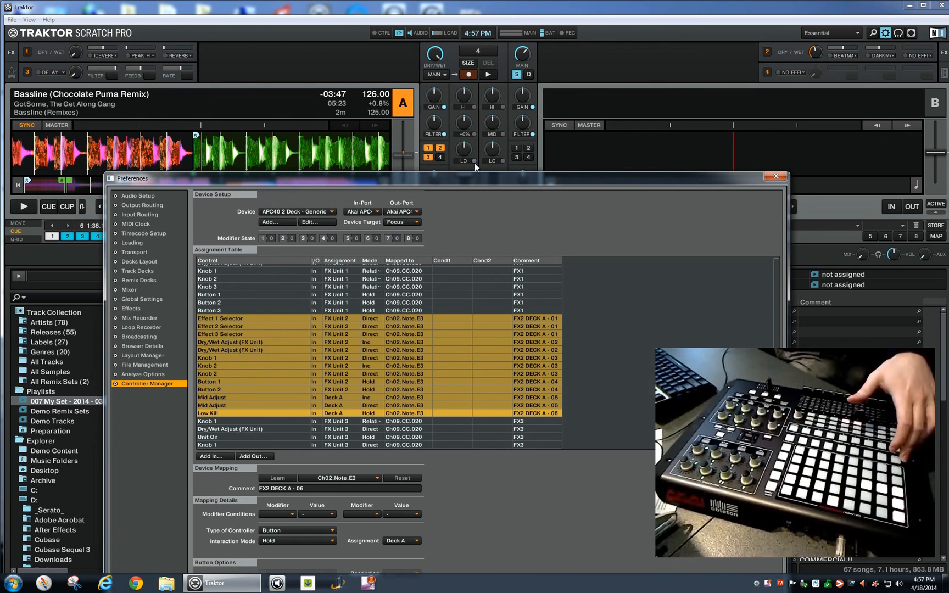
mouse_move(481, 180)
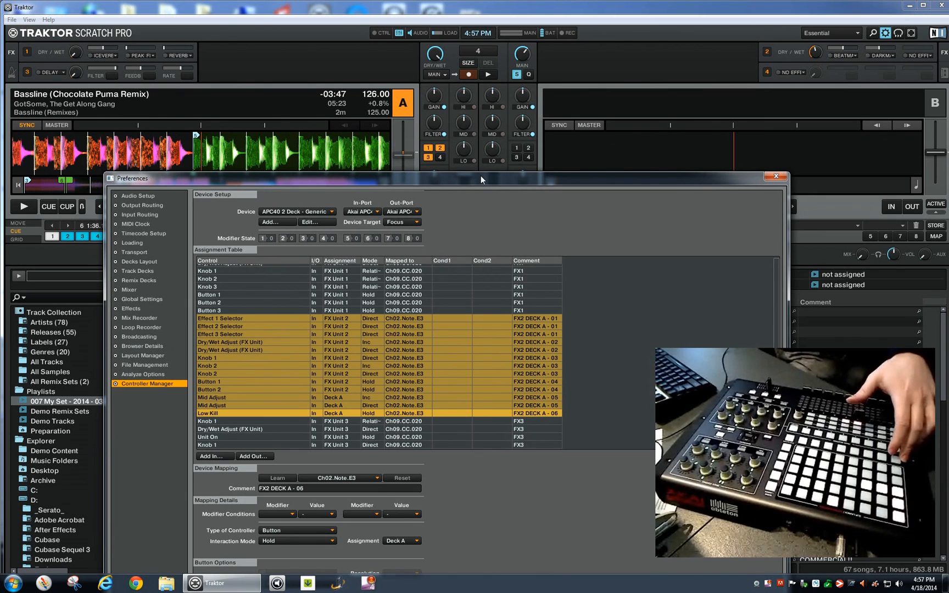